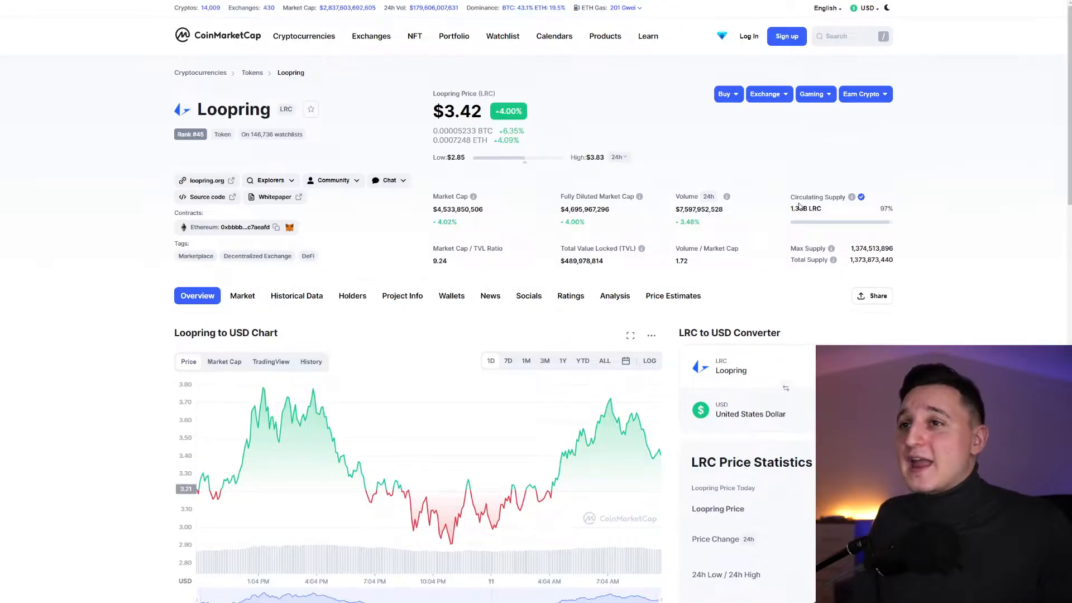
mouse_move(681, 158)
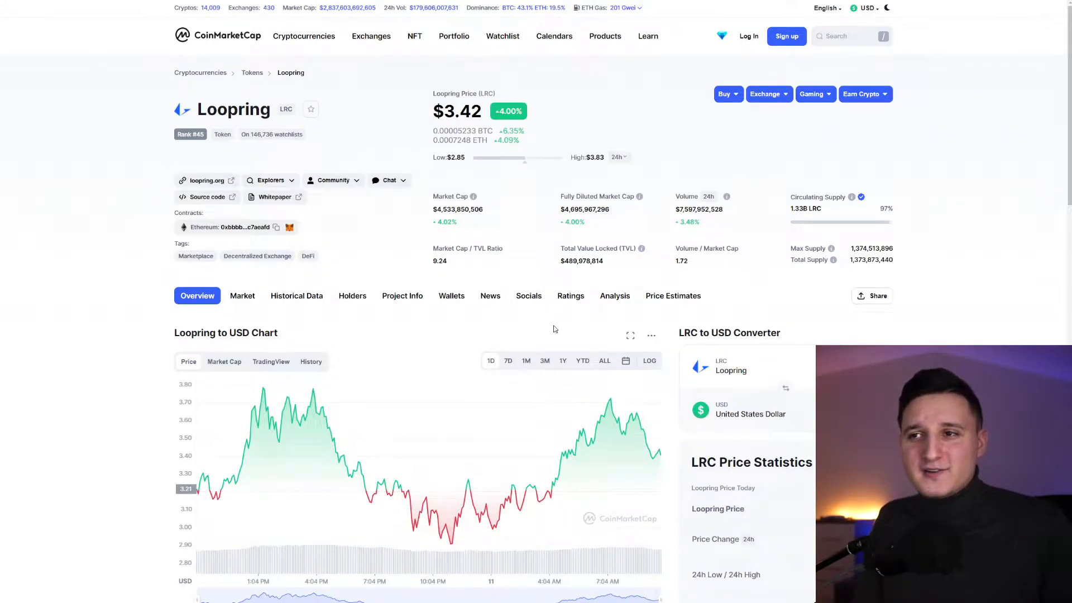
Switch the Loopring to USD chart to the 7D range.
click(508, 360)
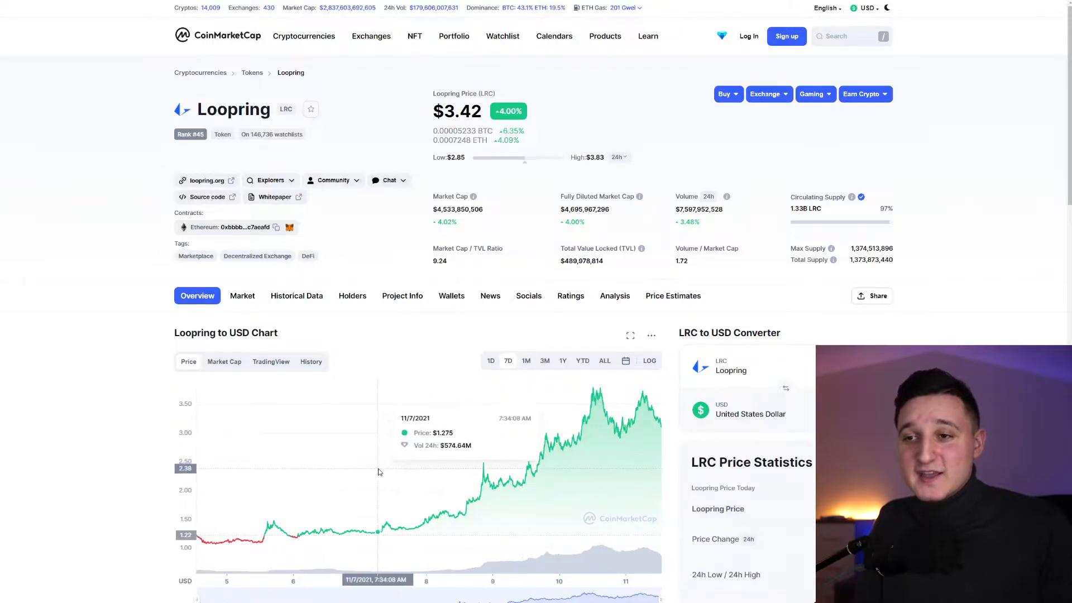
mouse_move(537, 427)
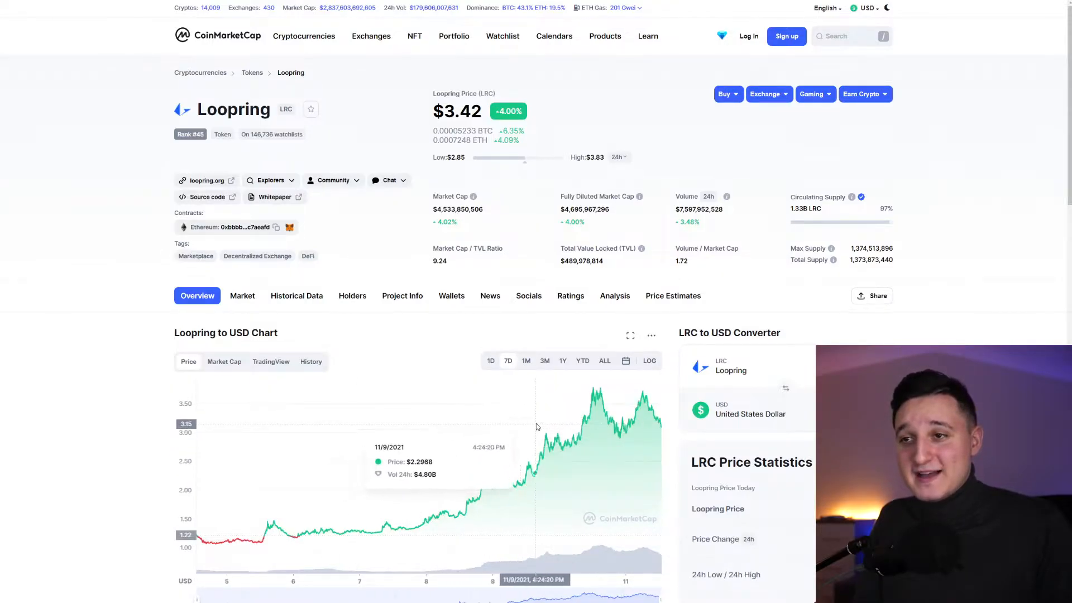
mouse_move(600, 378)
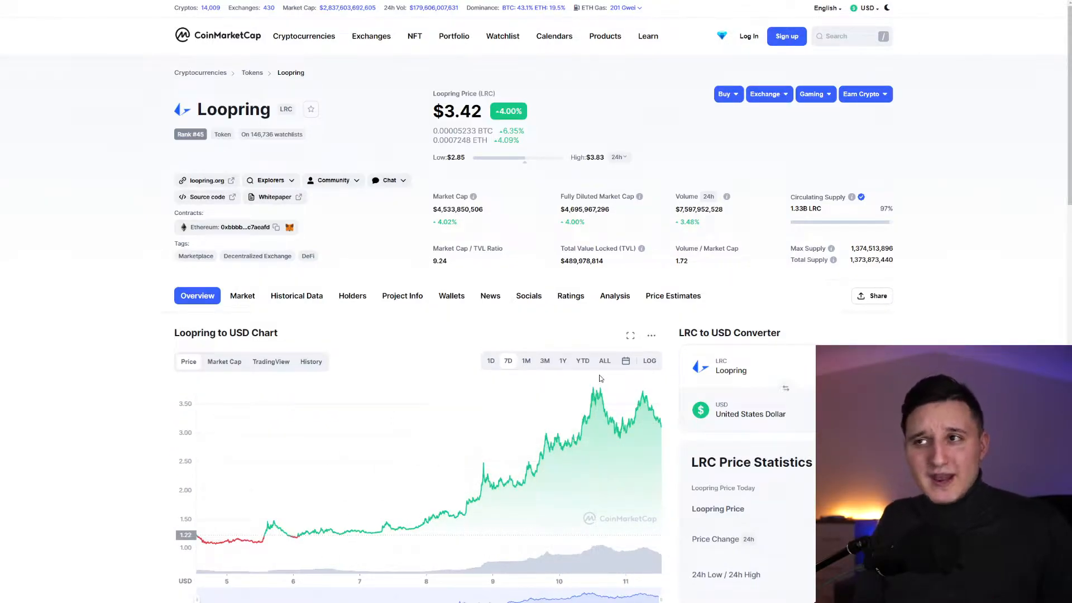
mouse_move(699, 184)
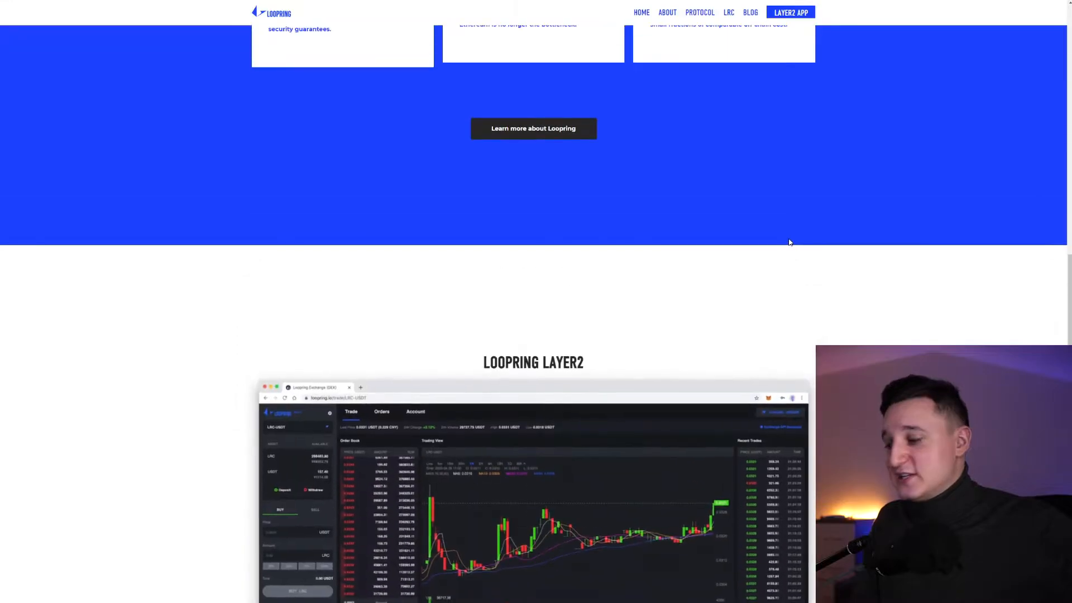
Scroll the Loopring homepage down to the Secure, High Throughput and Low Cost cards.
scroll(up, 3)
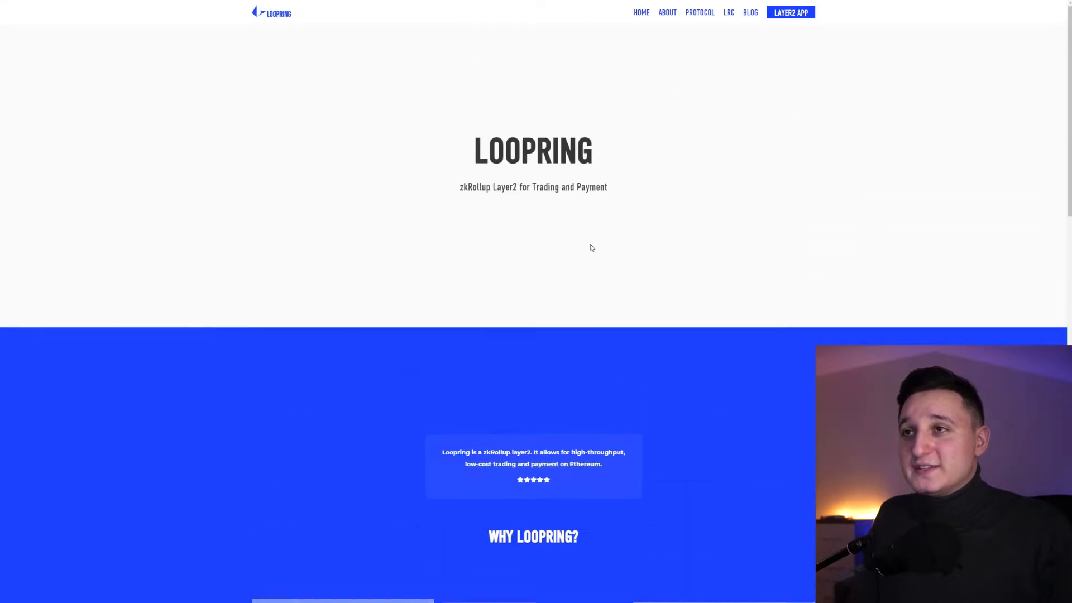
mouse_move(447, 237)
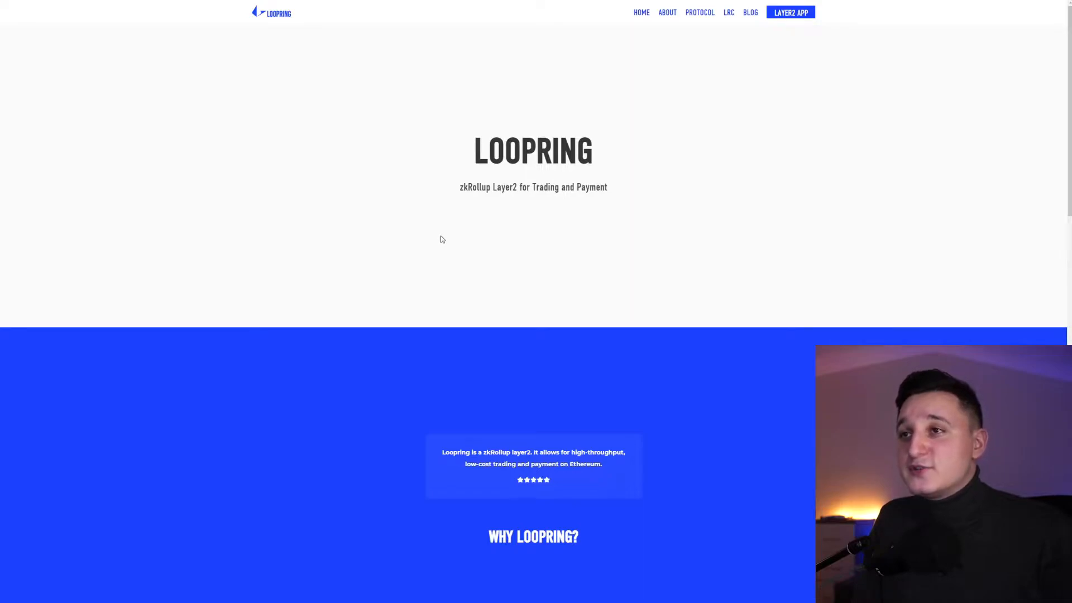
scroll(down, 3)
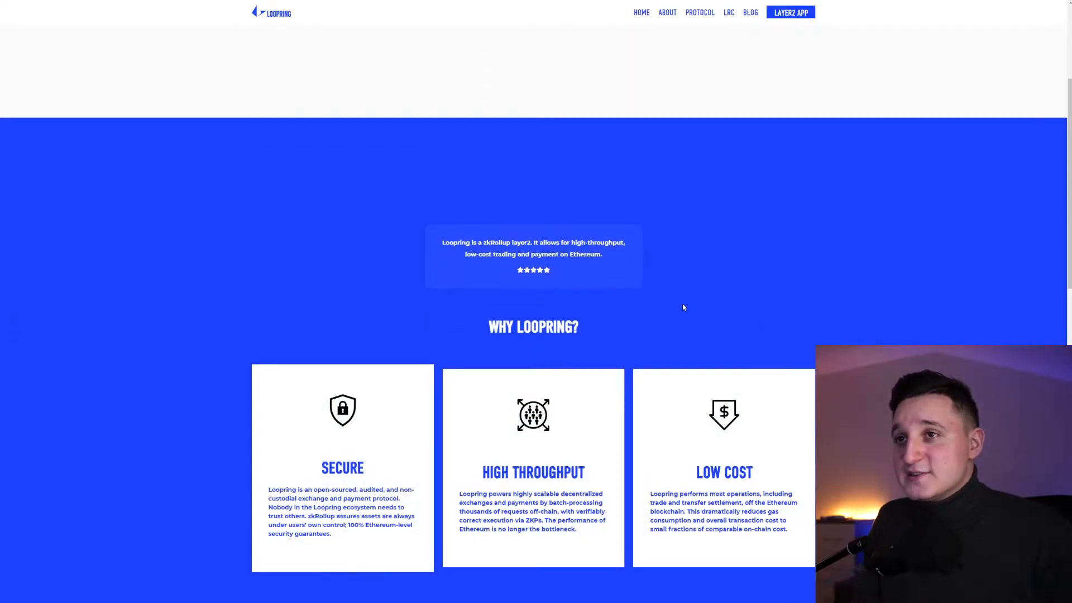
mouse_move(615, 294)
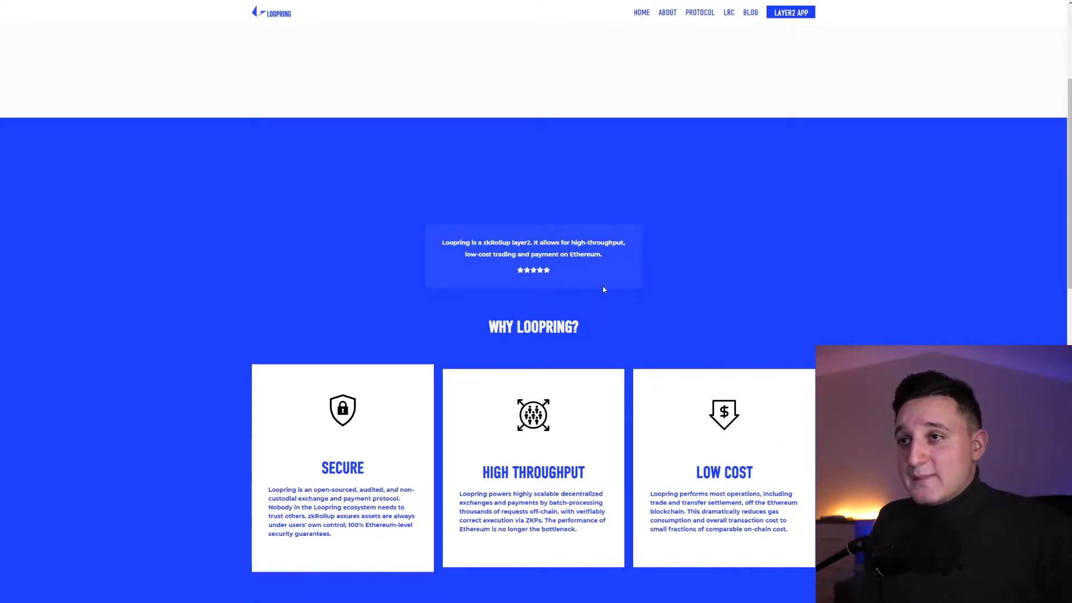
scroll(down, 3)
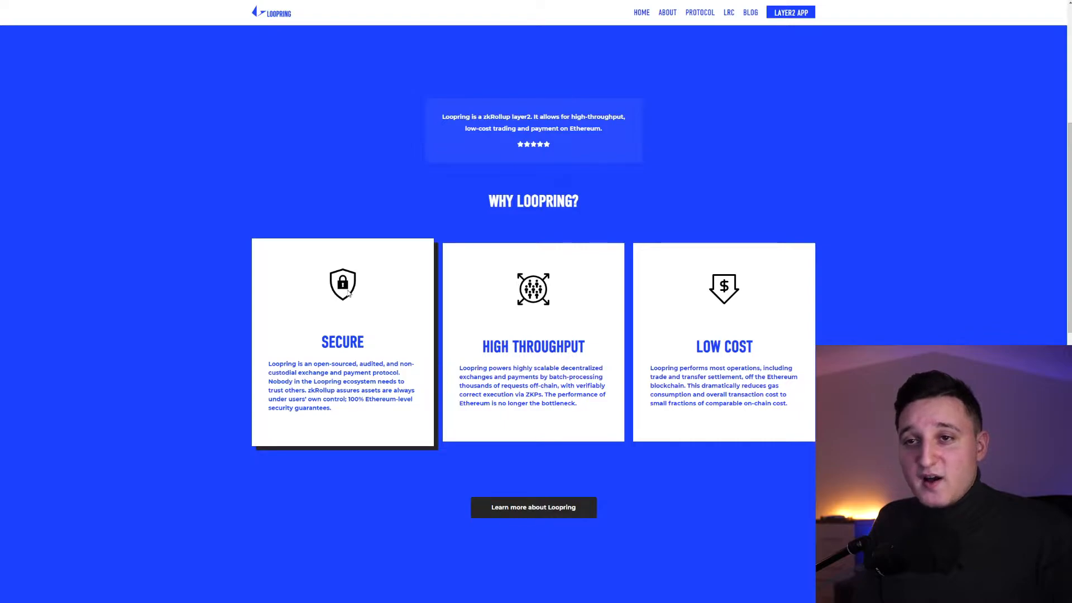
mouse_move(350, 295)
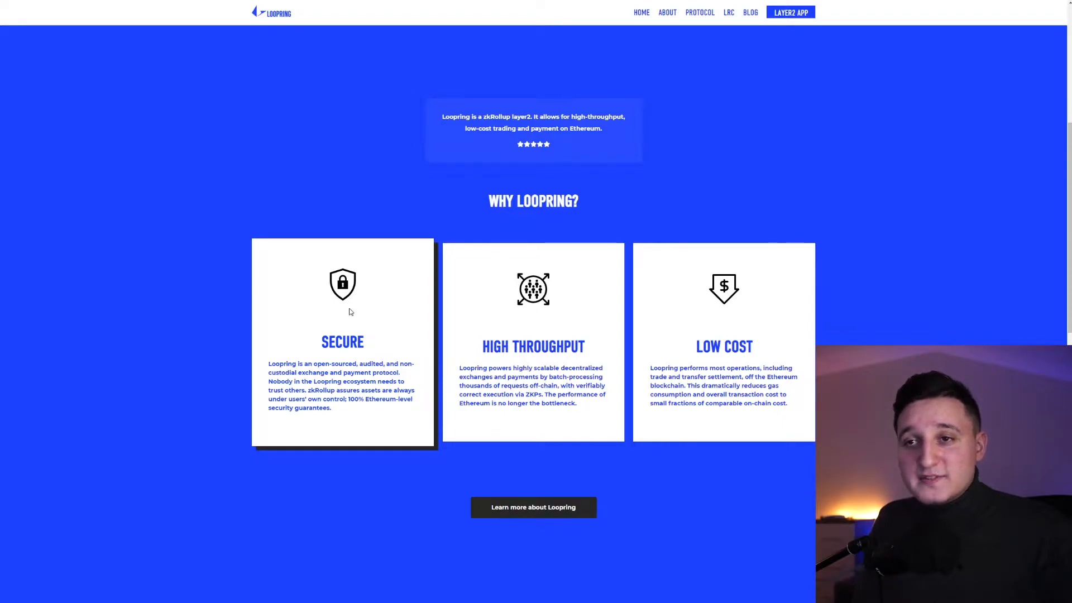
mouse_move(317, 317)
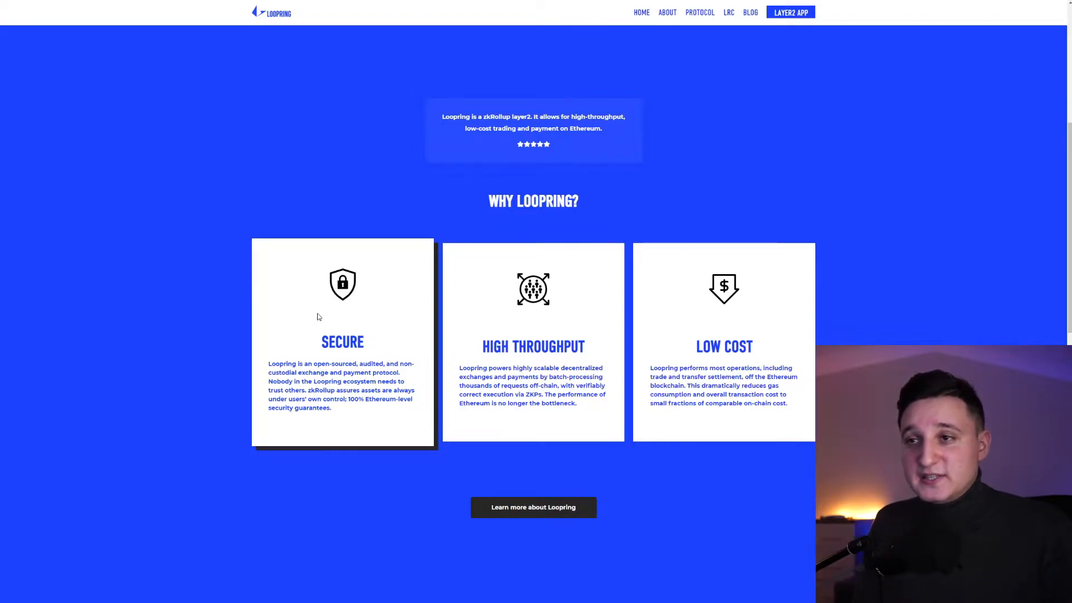
mouse_move(365, 309)
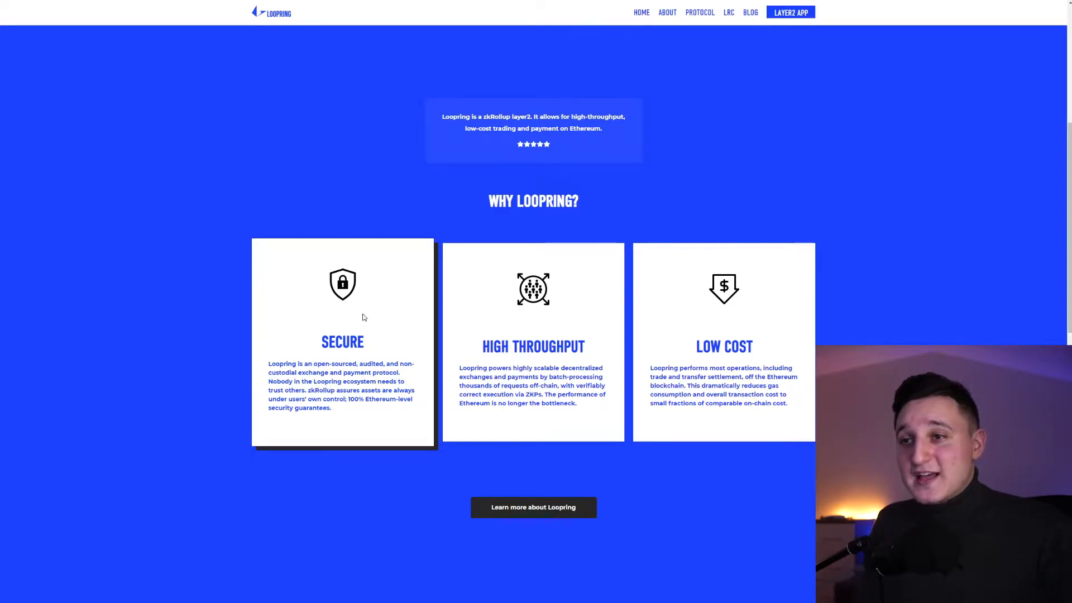
mouse_move(356, 321)
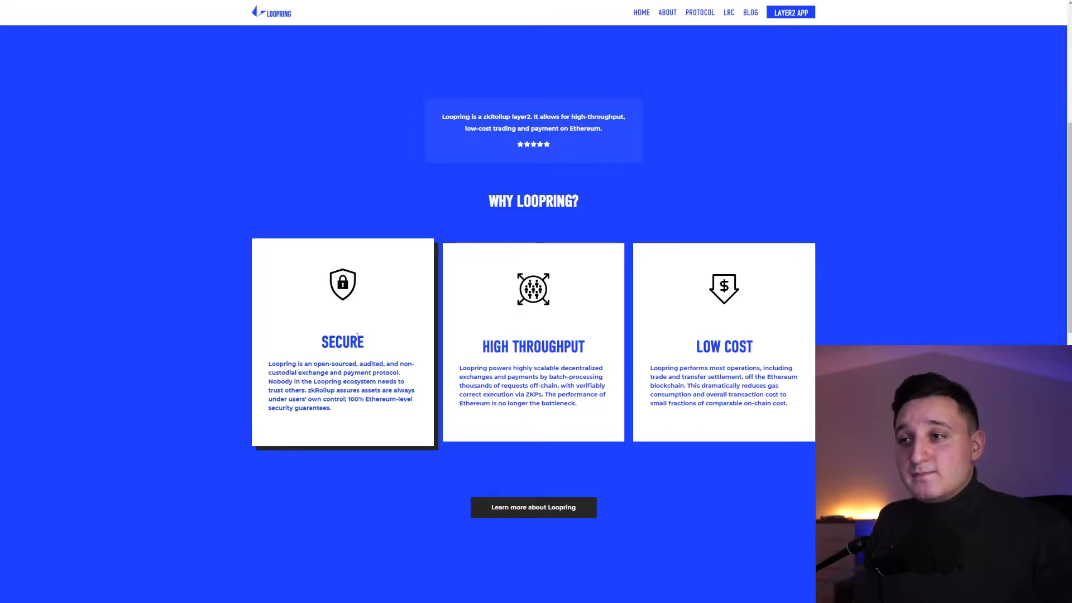
mouse_move(477, 328)
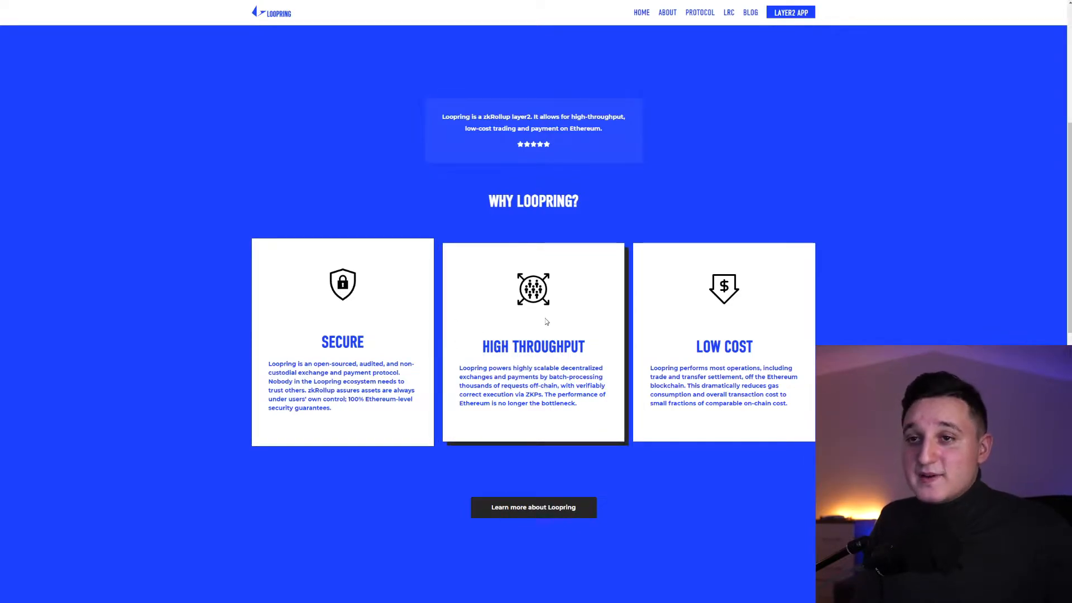
mouse_move(547, 334)
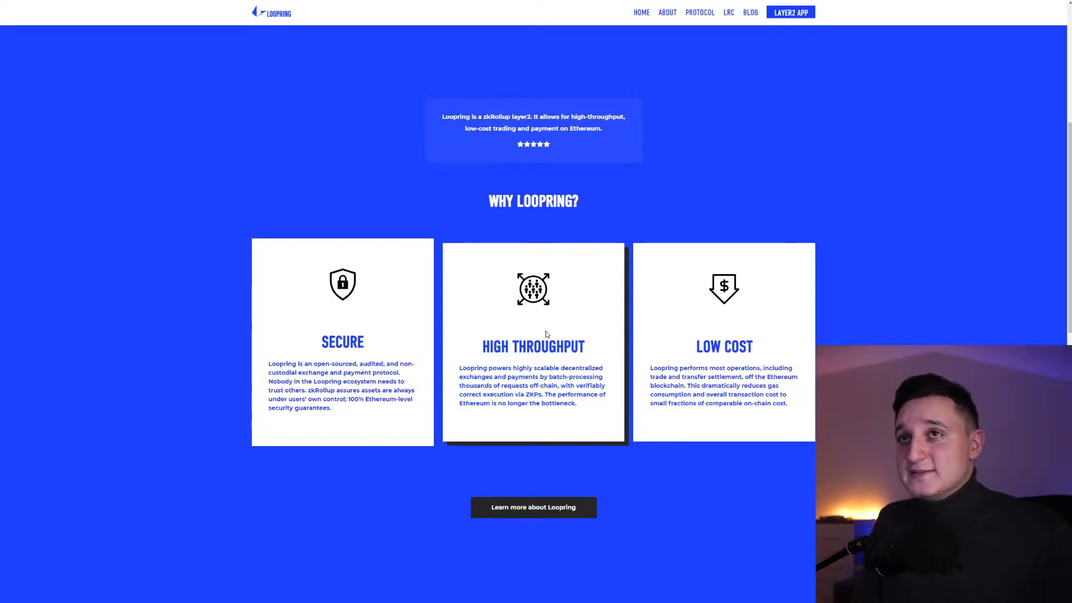
mouse_move(531, 329)
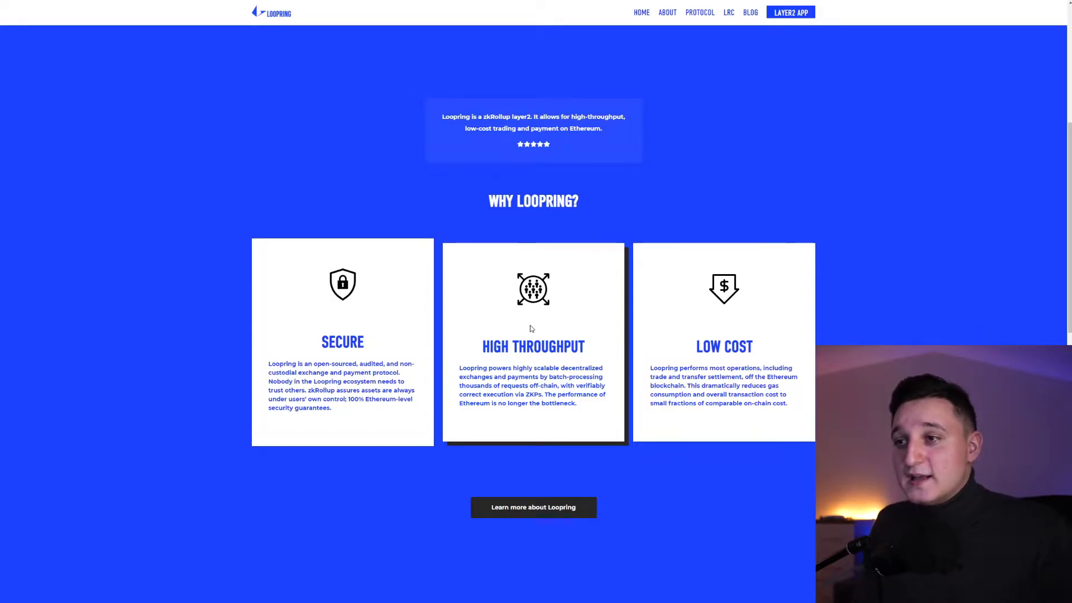
mouse_move(507, 327)
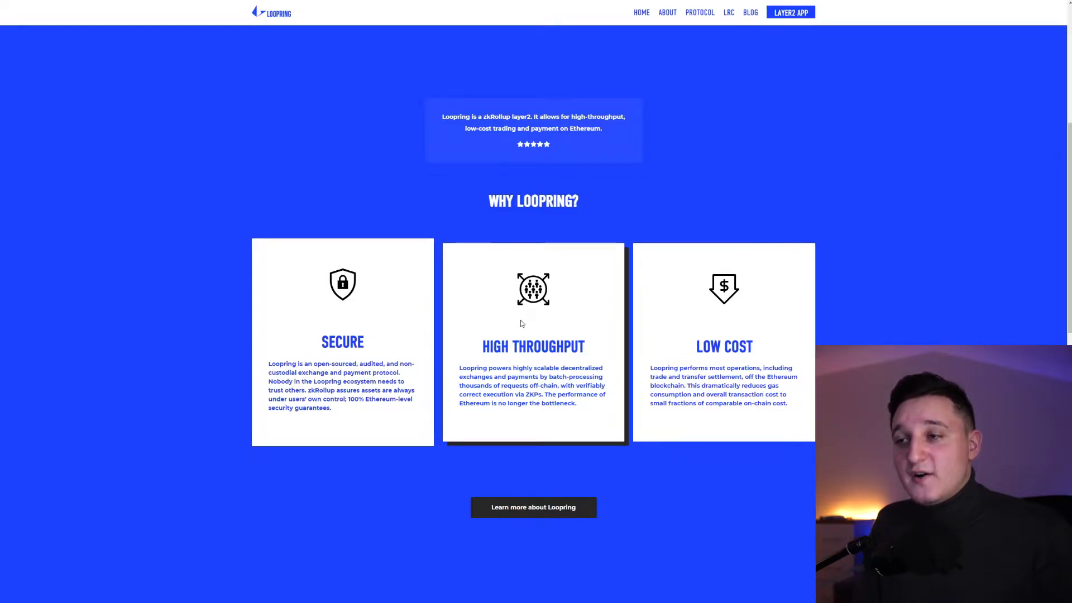
mouse_move(518, 327)
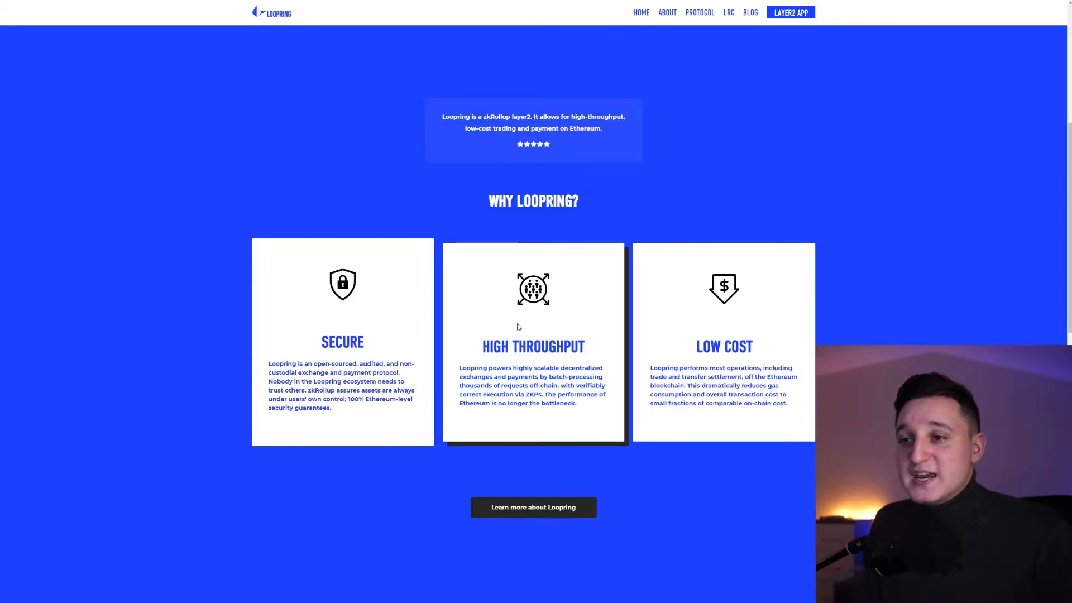
Scroll past the Layer2 trading app preview to the footer social links.
scroll(down, 3)
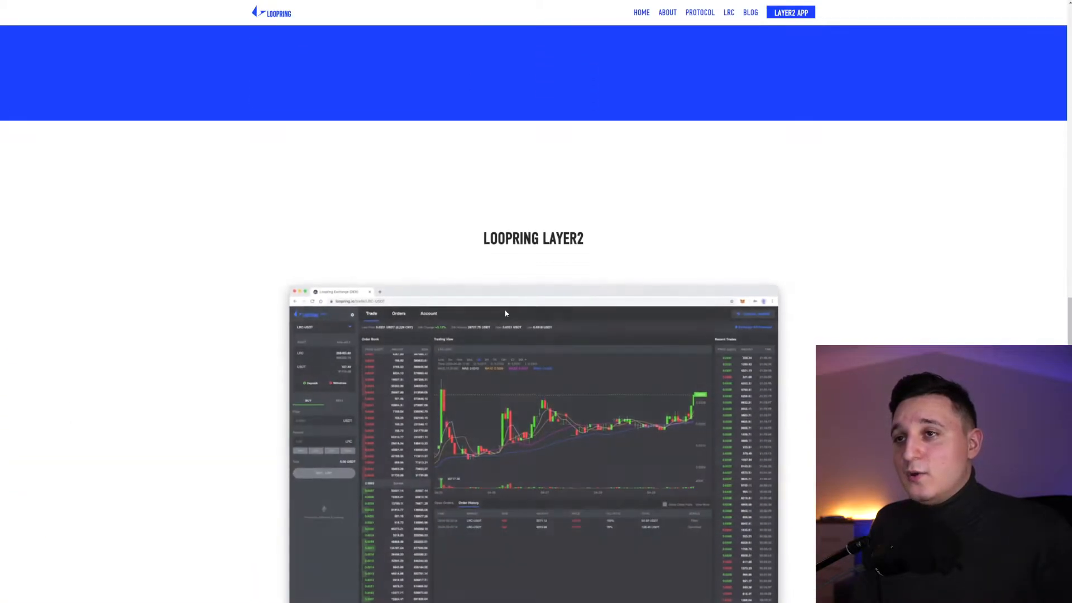
scroll(down, 3)
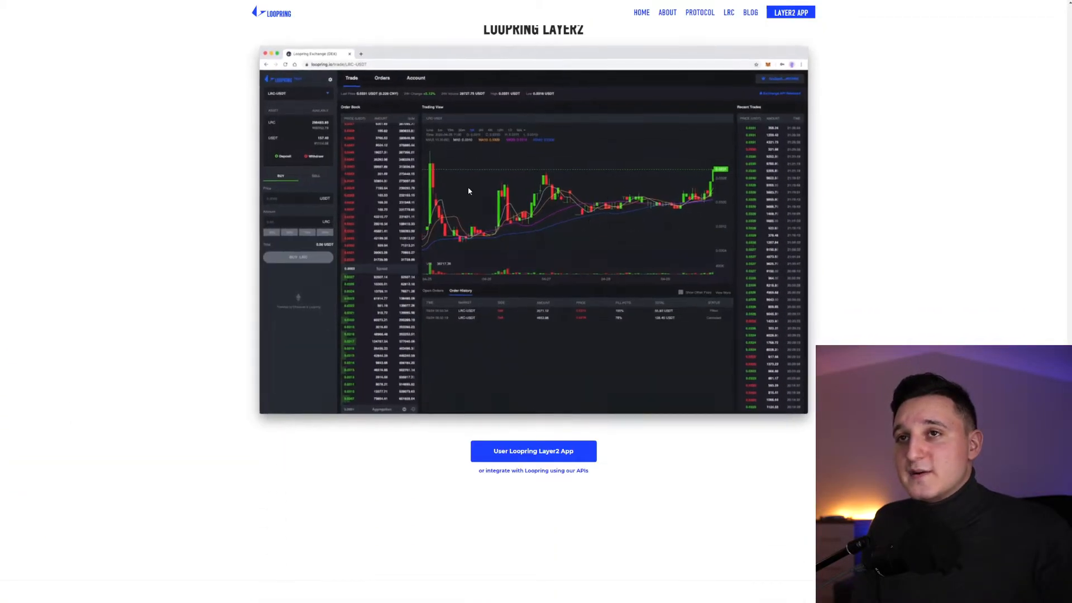
right_click(694, 364)
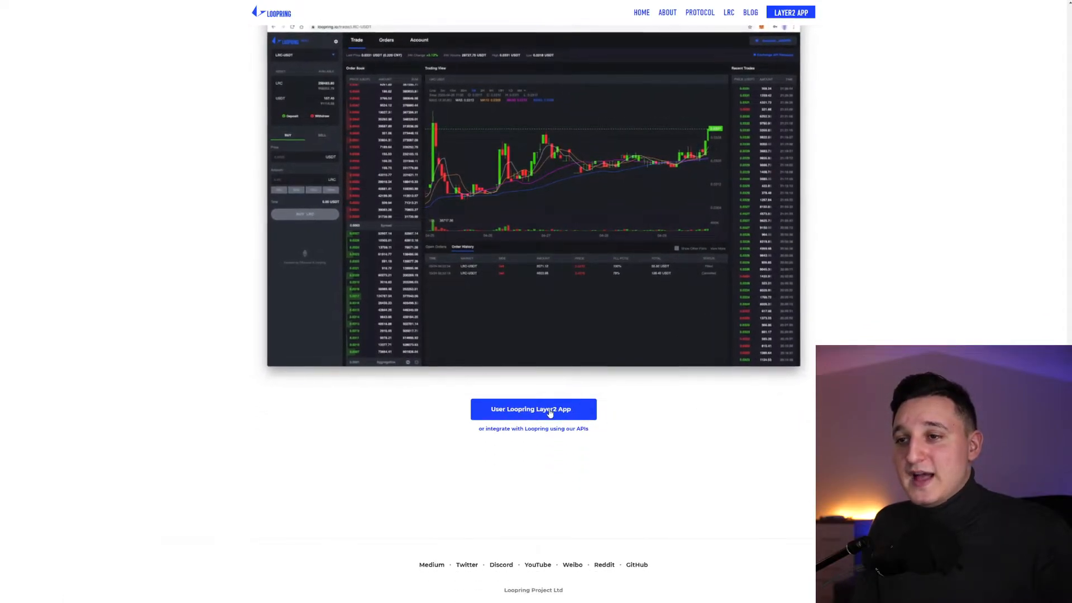
scroll(up, 3)
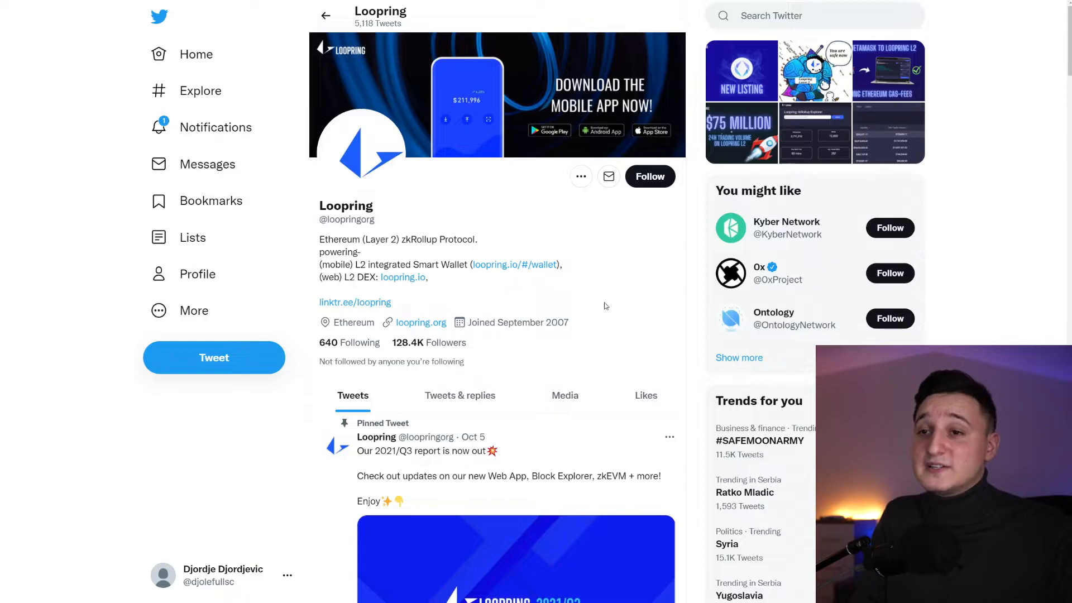
Scroll Loopring's Twitter timeline down to the Nov 3 L2 VIP Tiers tweet.
scroll(down, 3)
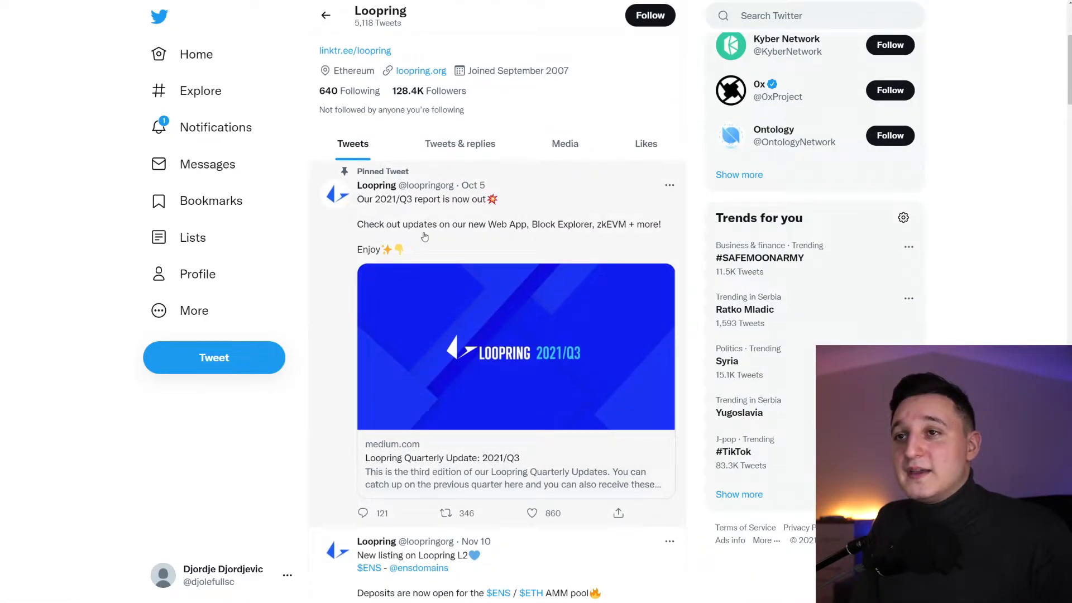
mouse_move(529, 246)
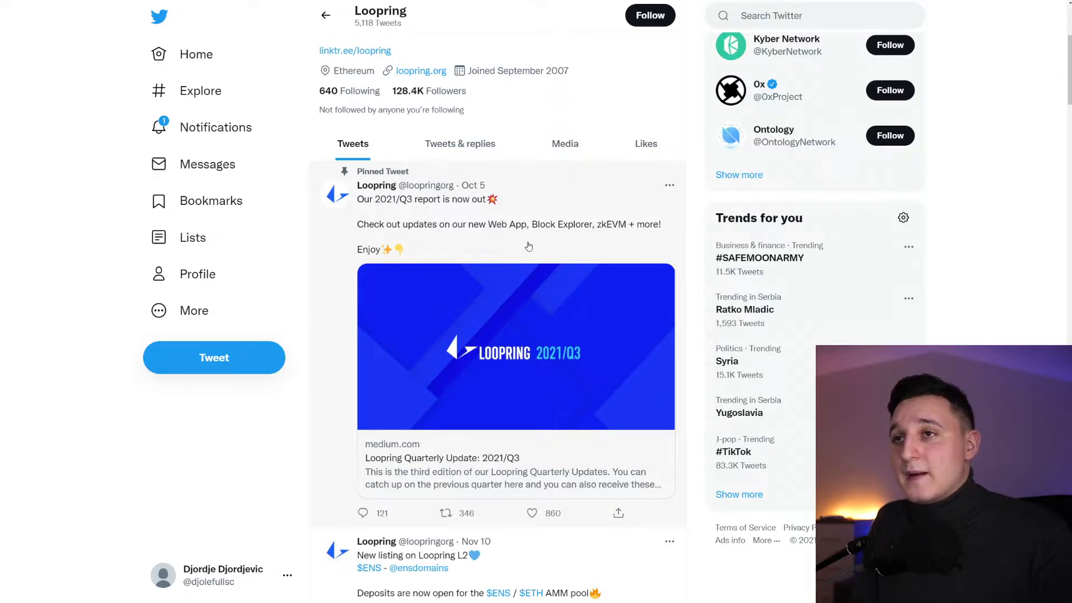
mouse_move(539, 248)
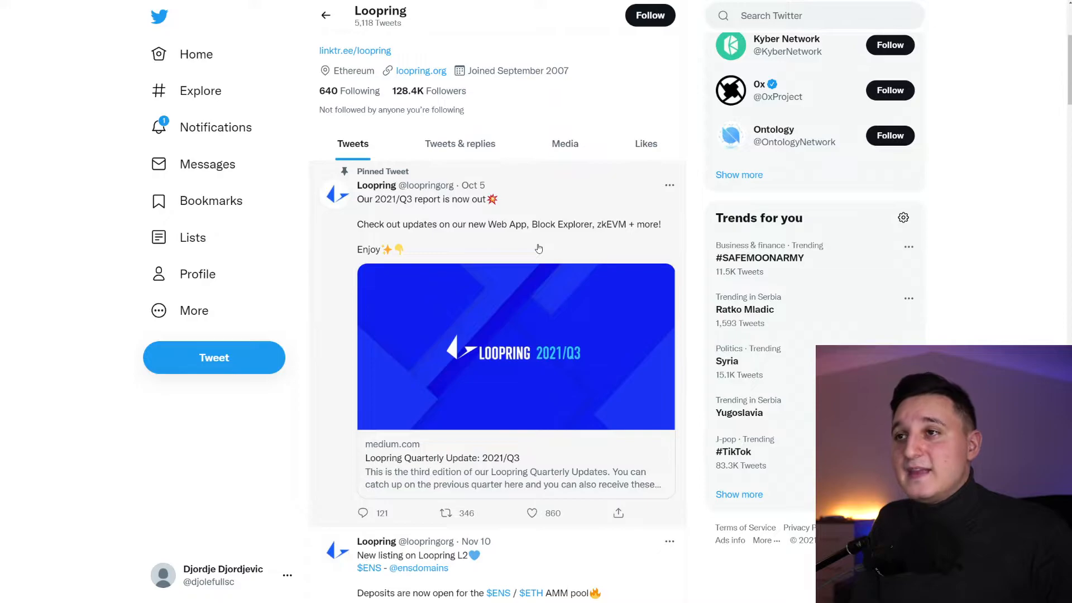
scroll(down, 3)
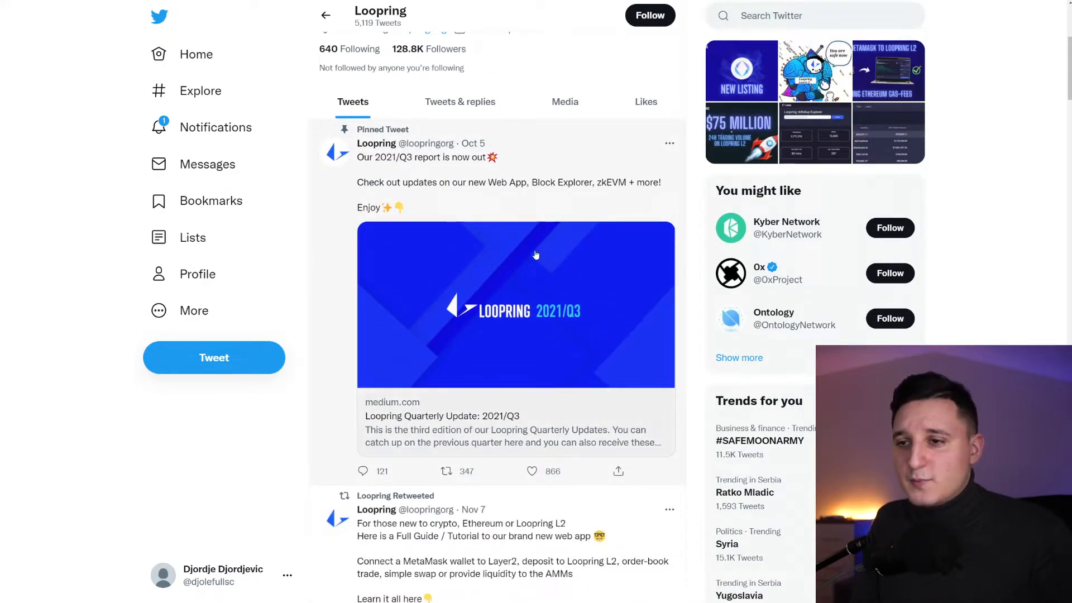
scroll(down, 3)
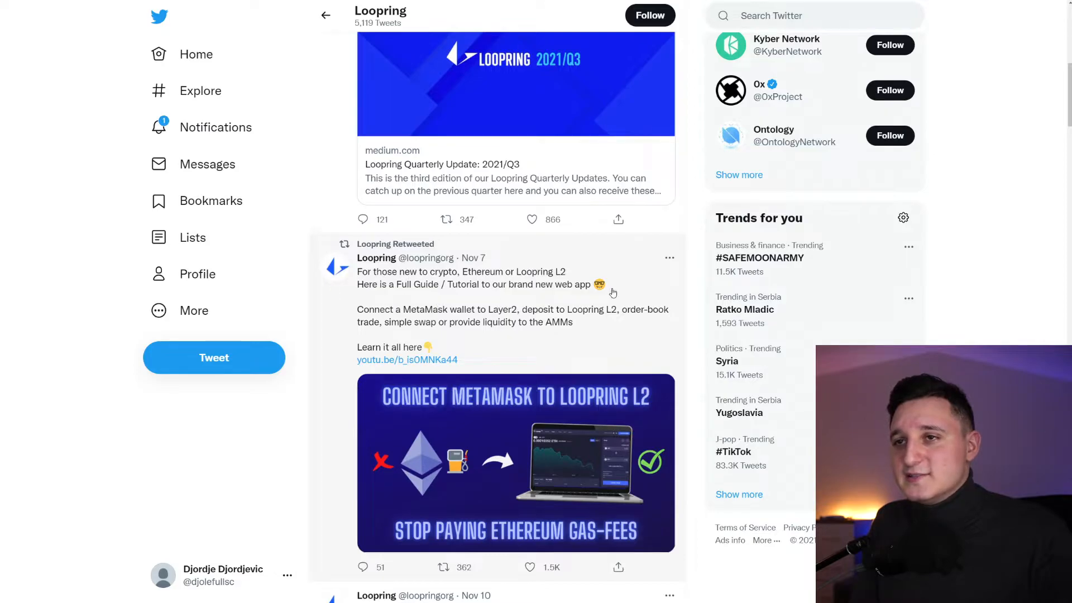
scroll(down, 3)
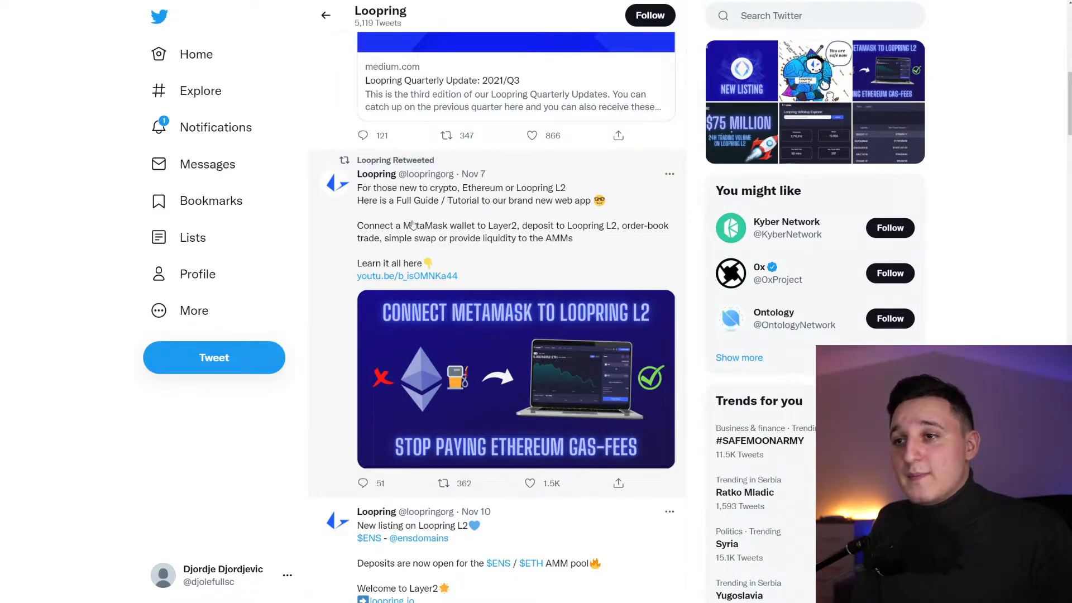
scroll(down, 3)
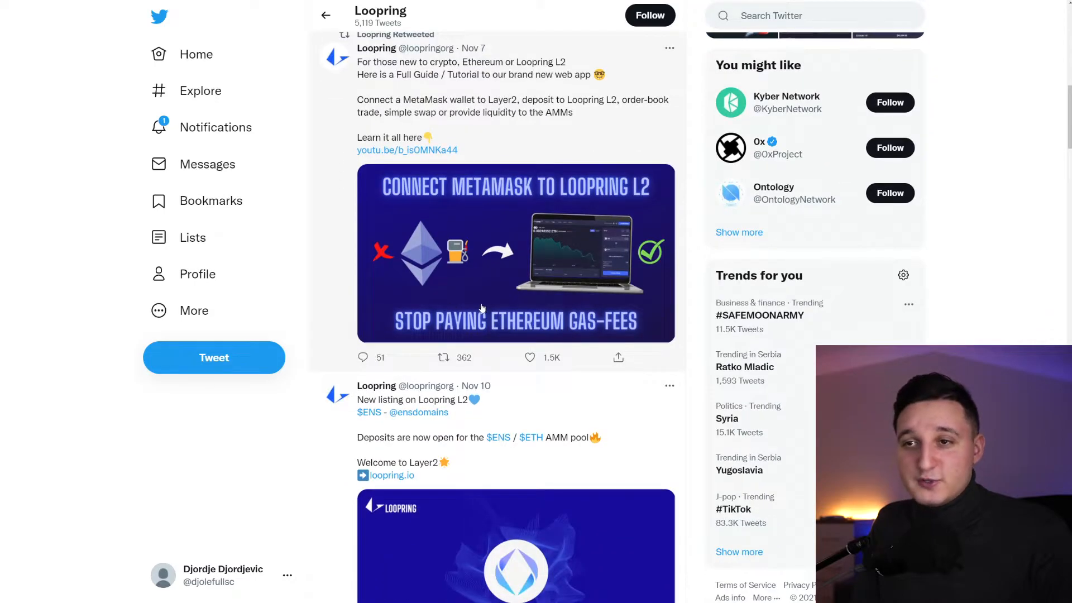
scroll(down, 3)
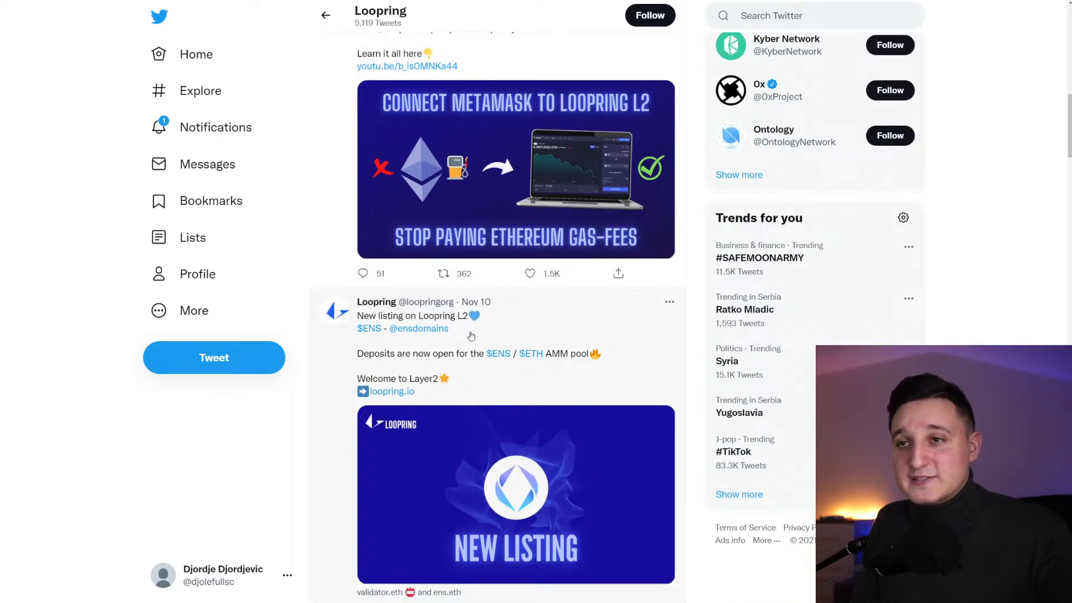
scroll(down, 3)
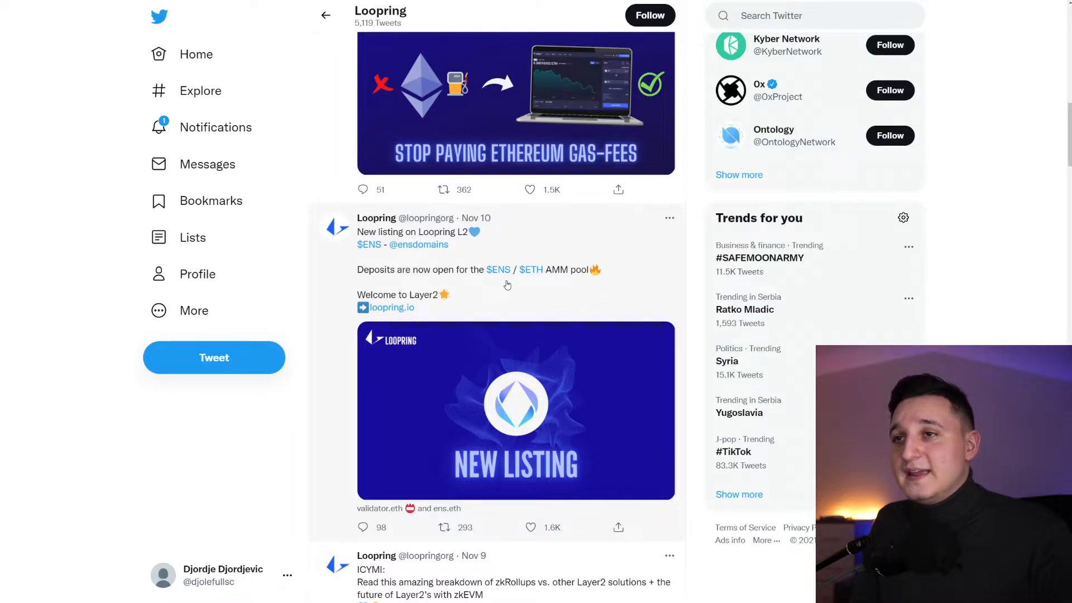
scroll(down, 3)
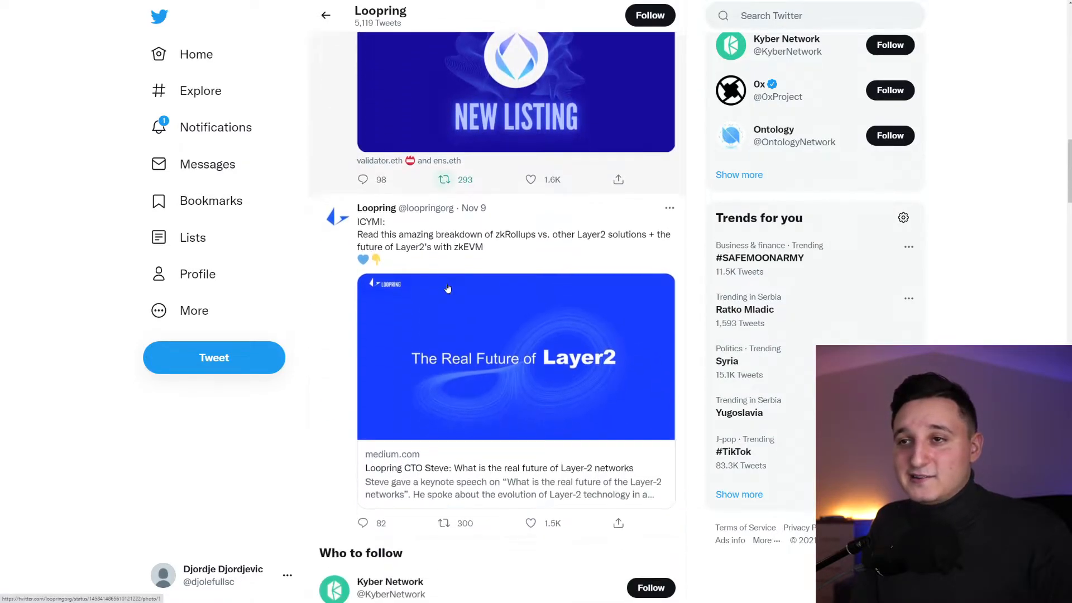
scroll(down, 3)
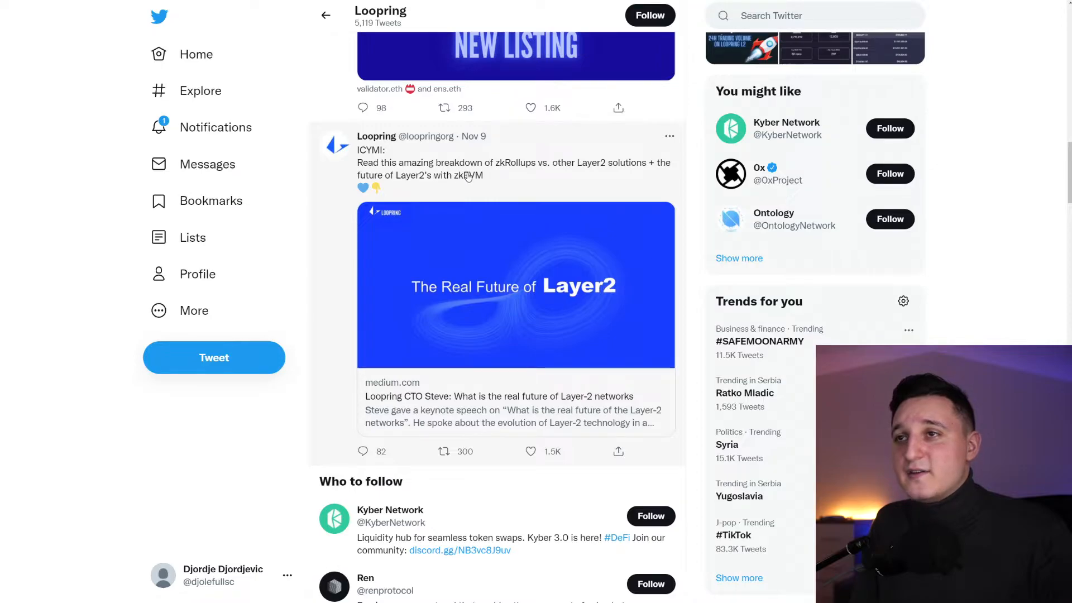
mouse_move(530, 174)
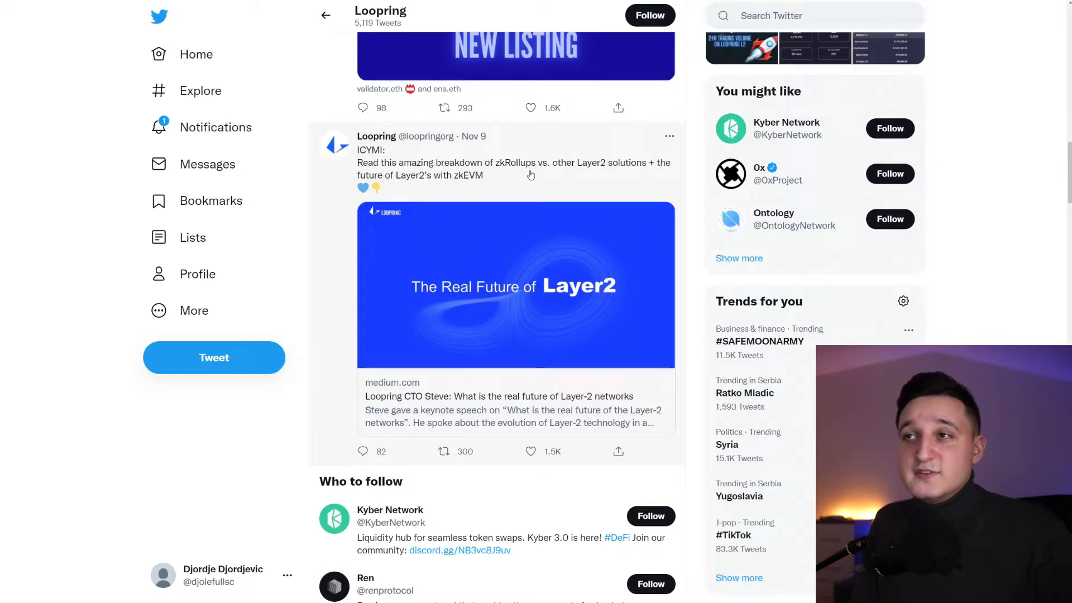
mouse_move(519, 178)
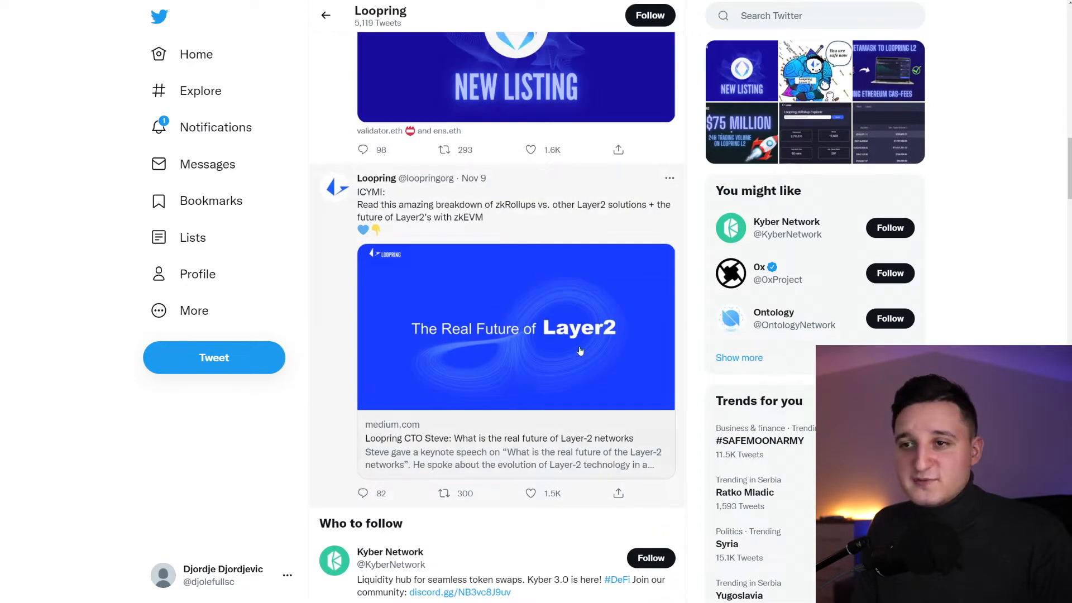
scroll(down, 3)
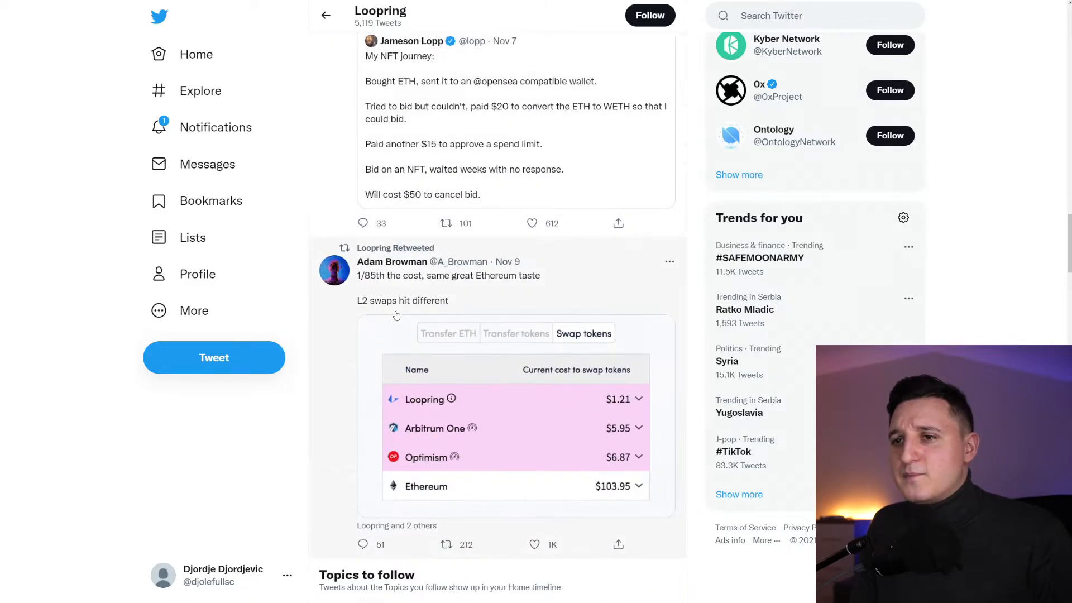
scroll(down, 3)
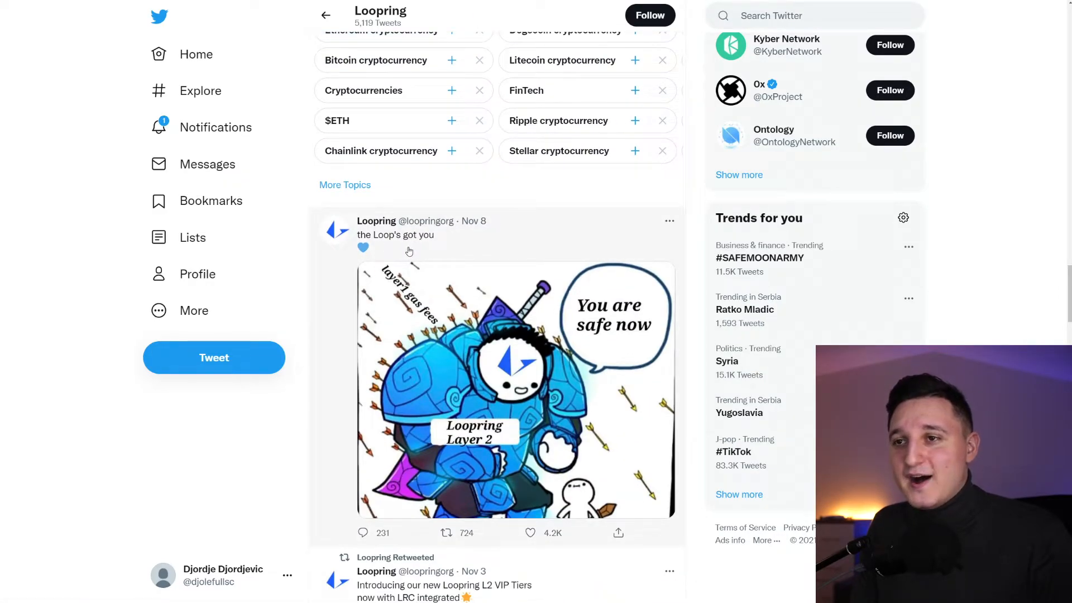
scroll(down, 3)
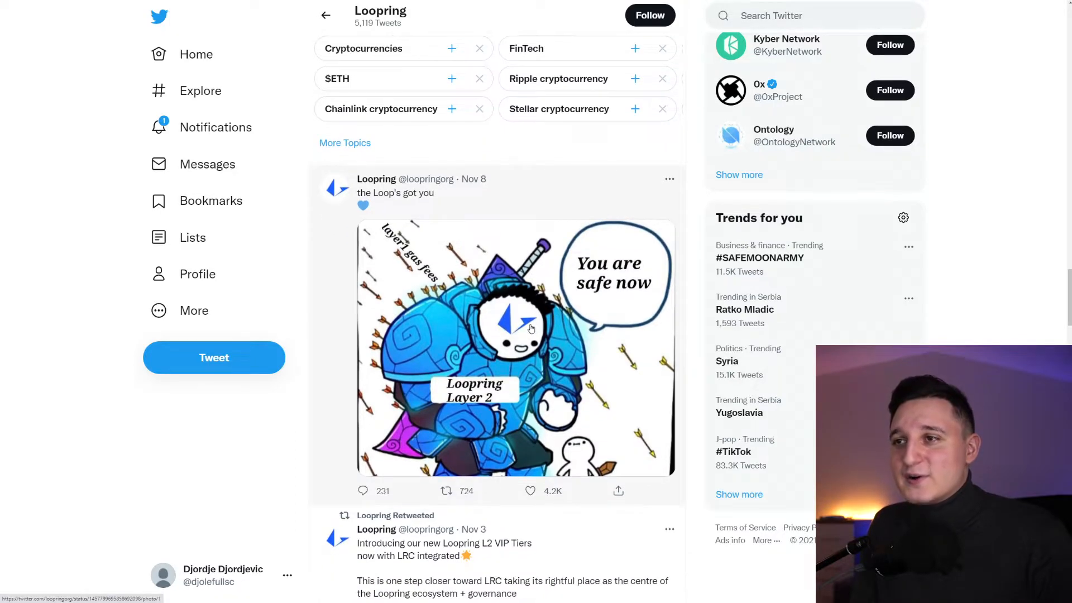
scroll(down, 3)
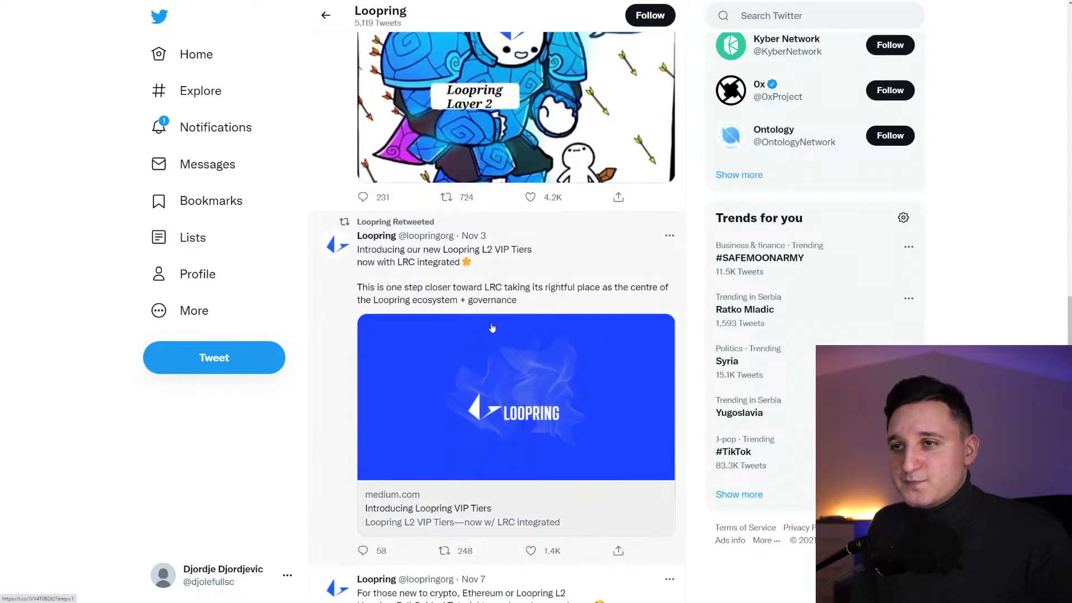
mouse_move(371, 267)
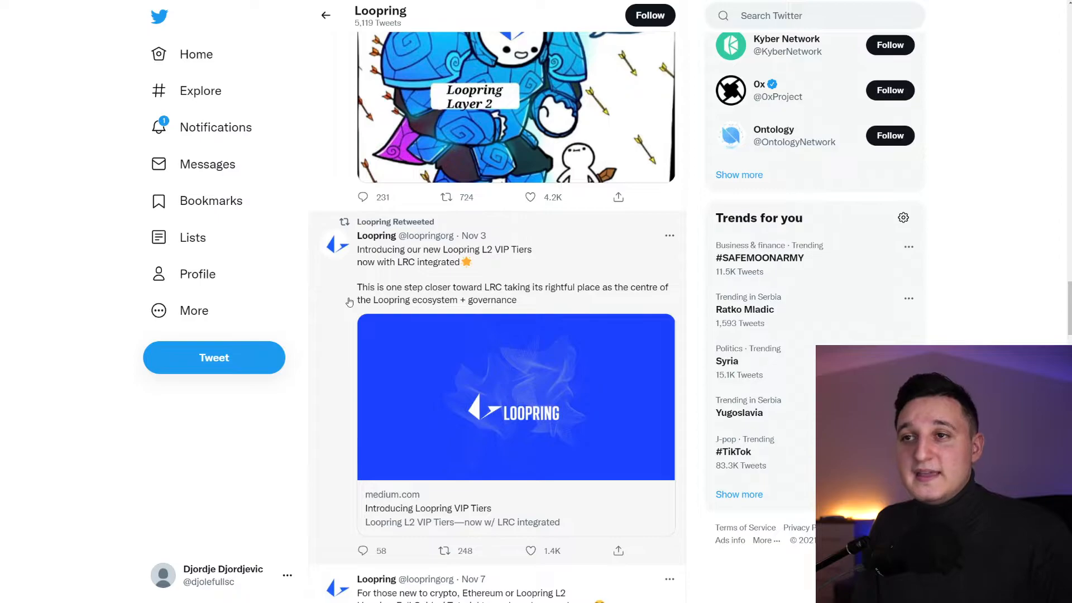
scroll(down, 3)
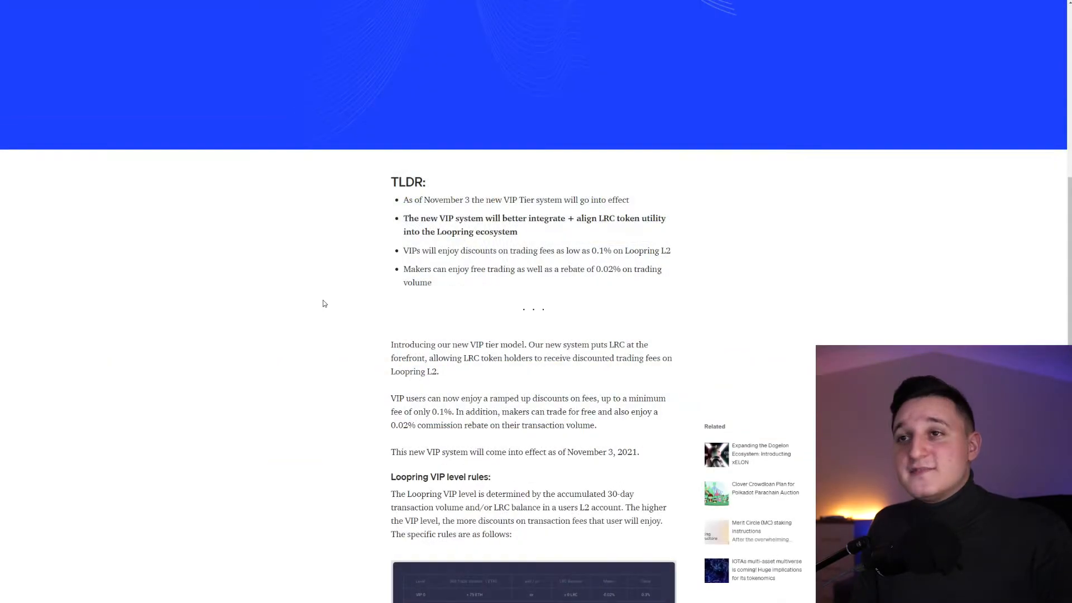
mouse_move(305, 322)
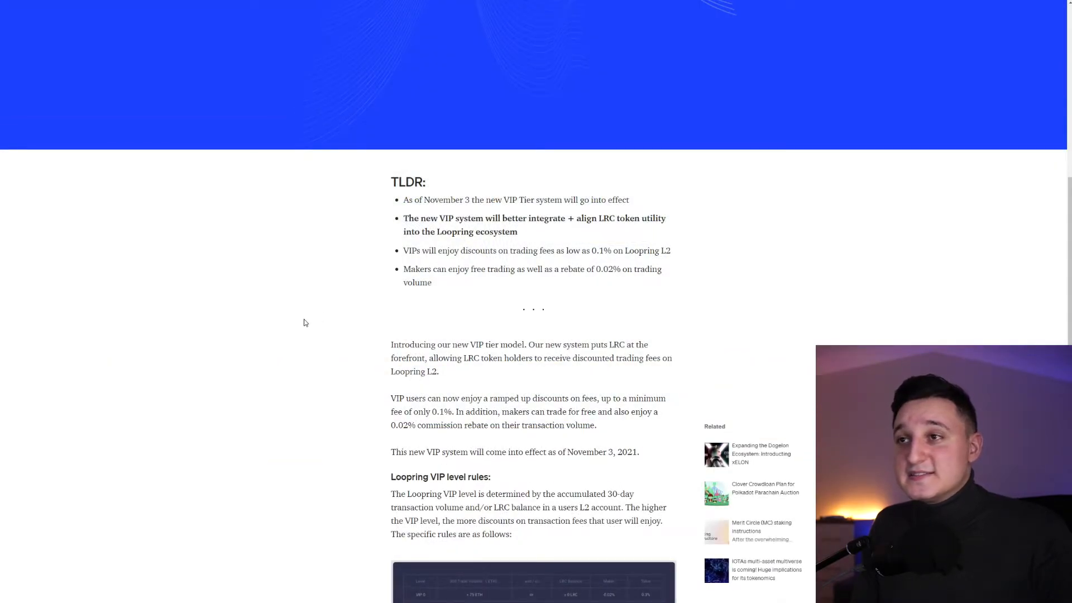
mouse_move(295, 310)
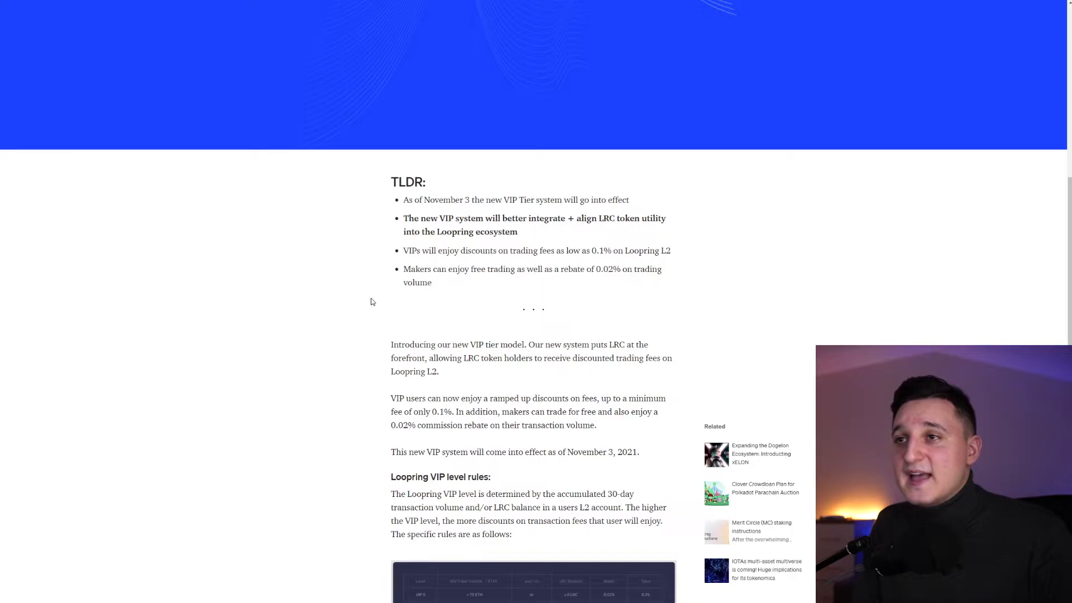
mouse_move(371, 298)
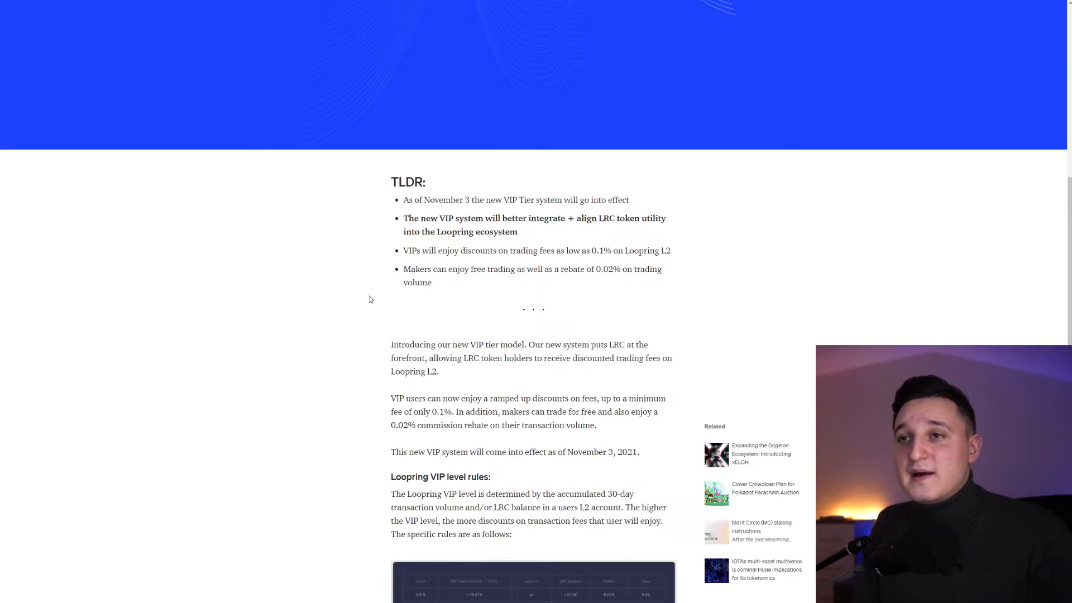
mouse_move(367, 303)
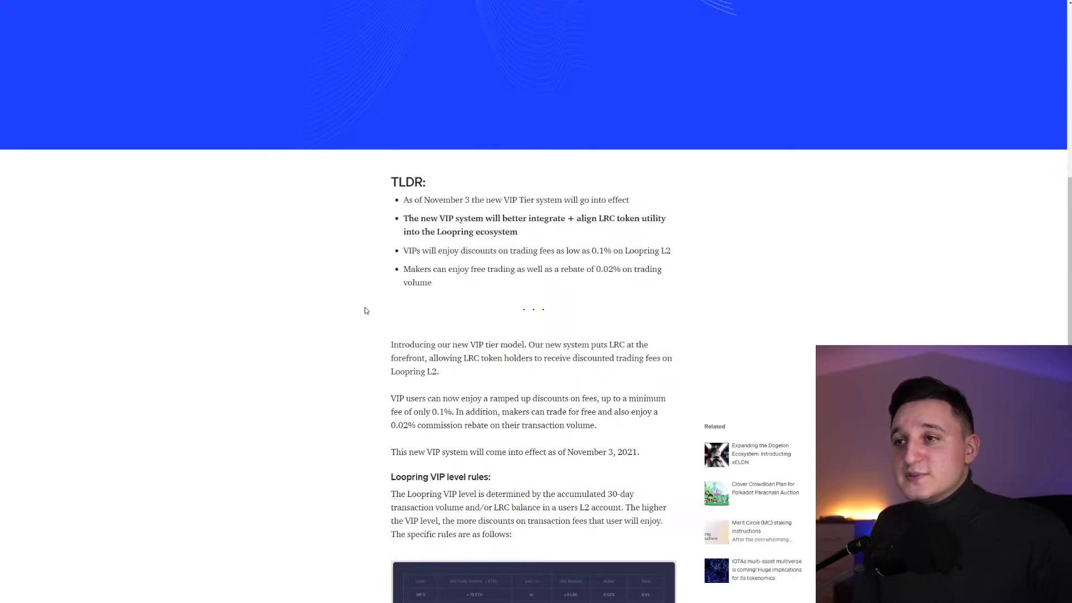
Scroll the Medium VIP Tiers article down to the VIP level rules table.
scroll(down, 3)
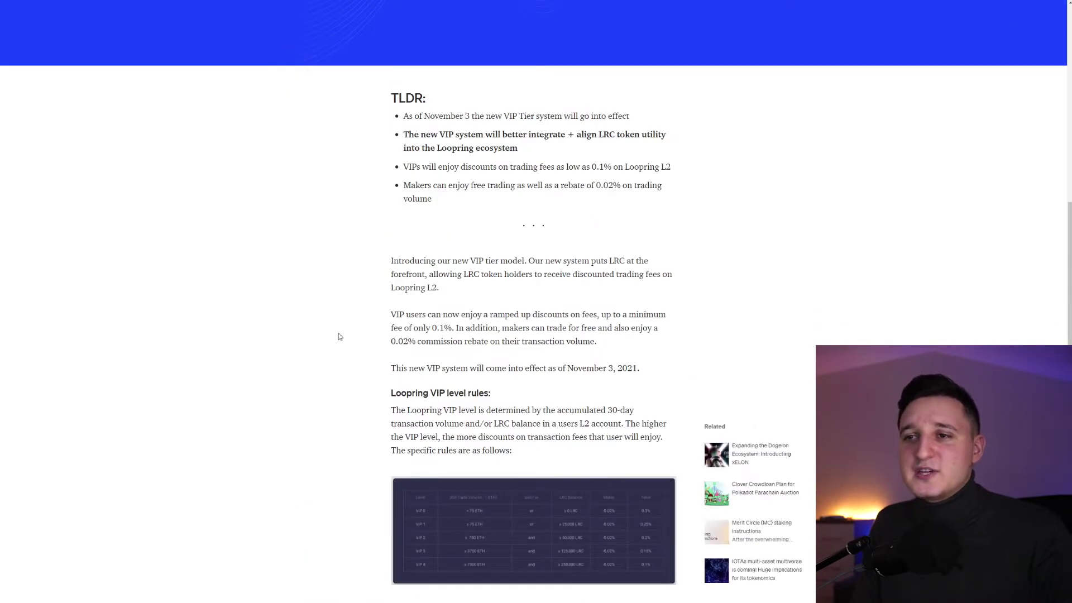
scroll(down, 3)
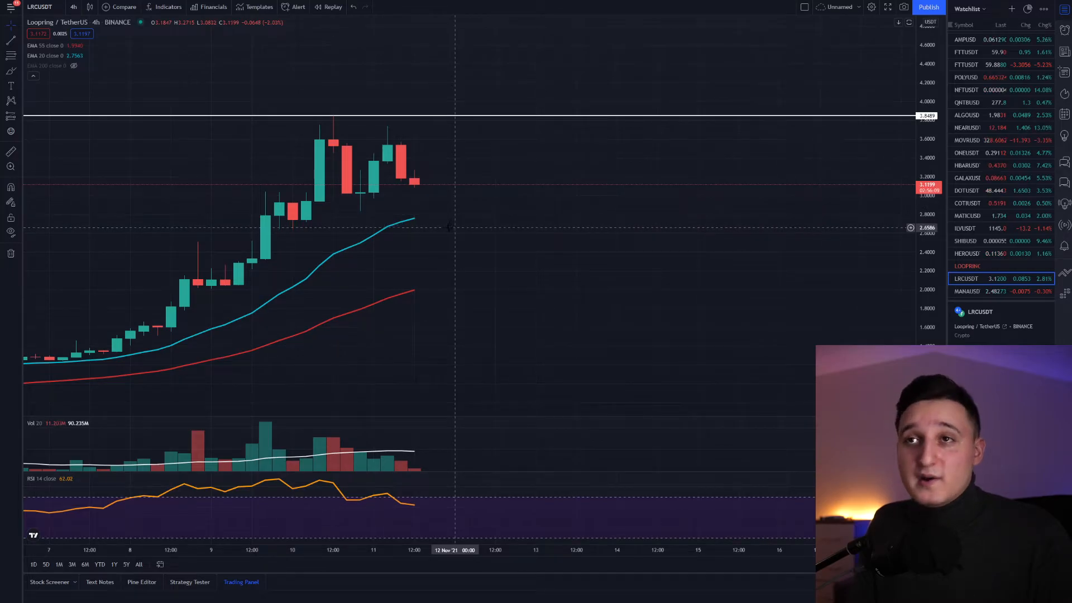
mouse_move(504, 196)
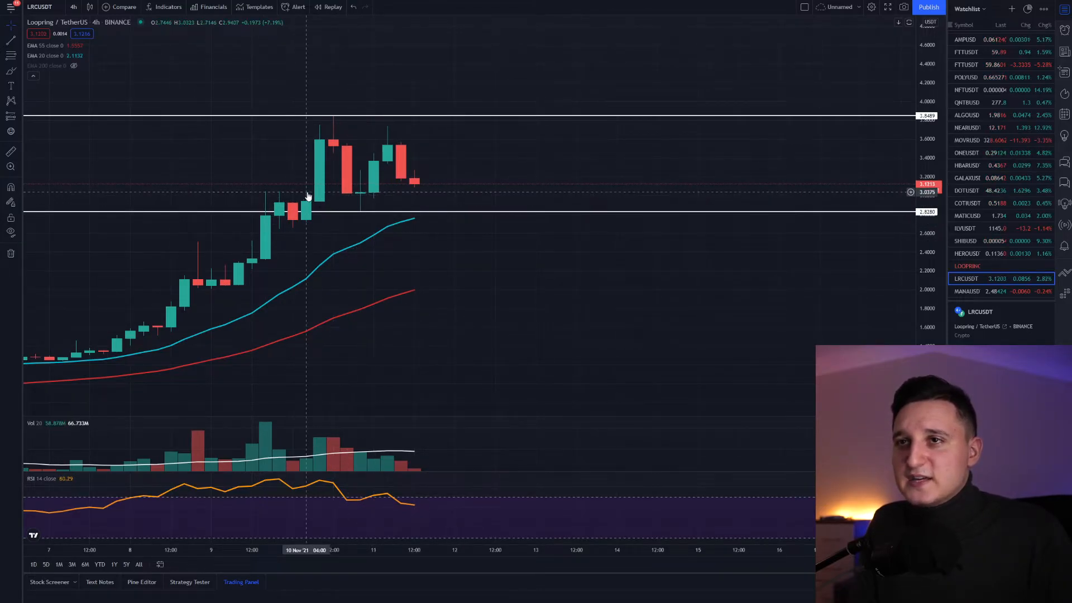
mouse_move(351, 191)
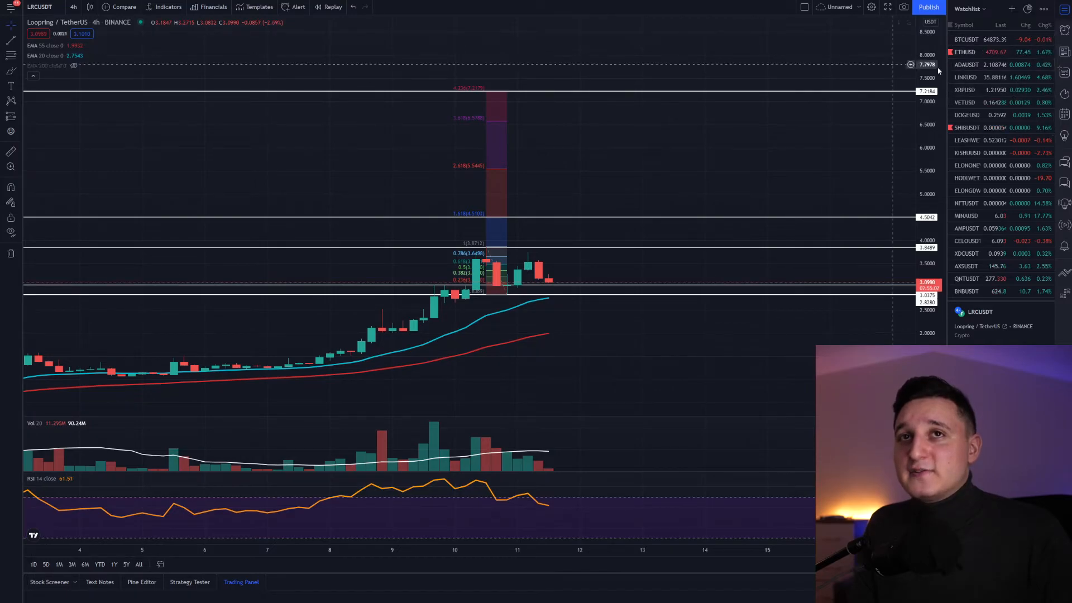
View the BTCUSDT chart, then return to LRCUSDT from the watchlist.
click(968, 42)
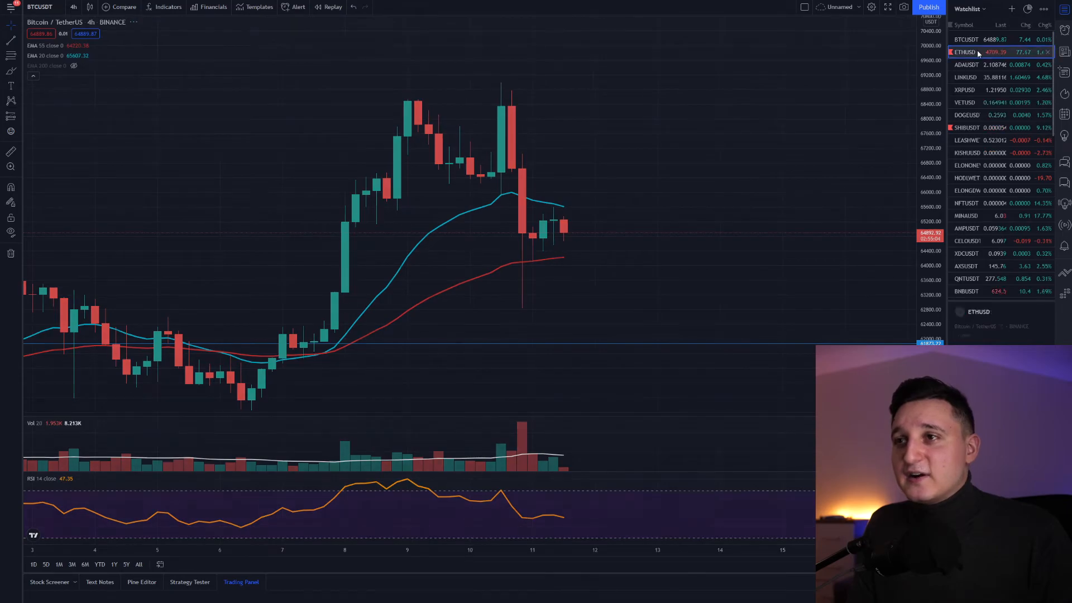
click(971, 40)
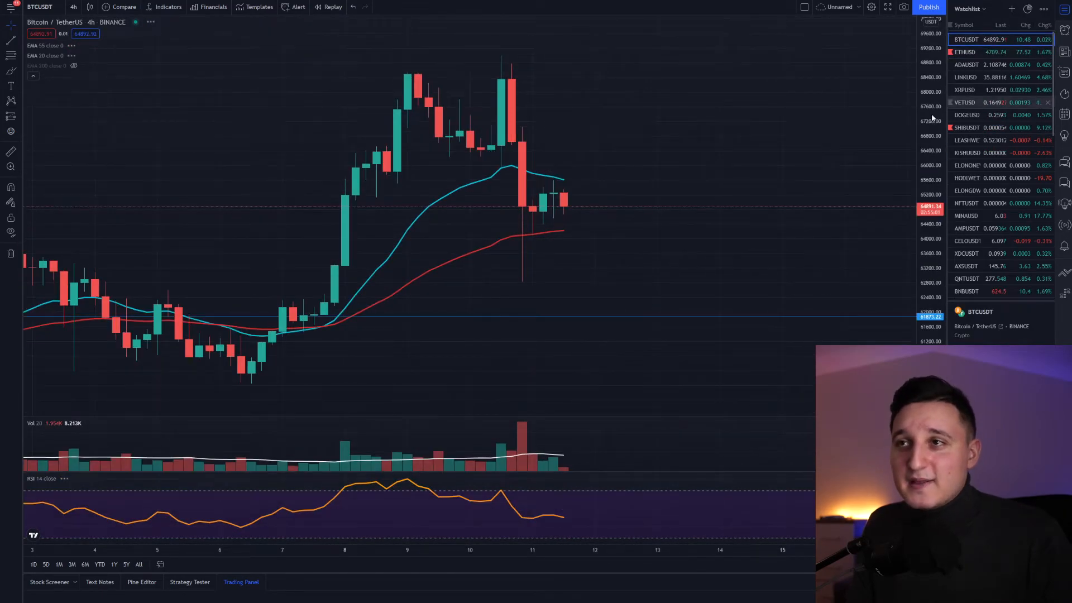
scroll(down, 3)
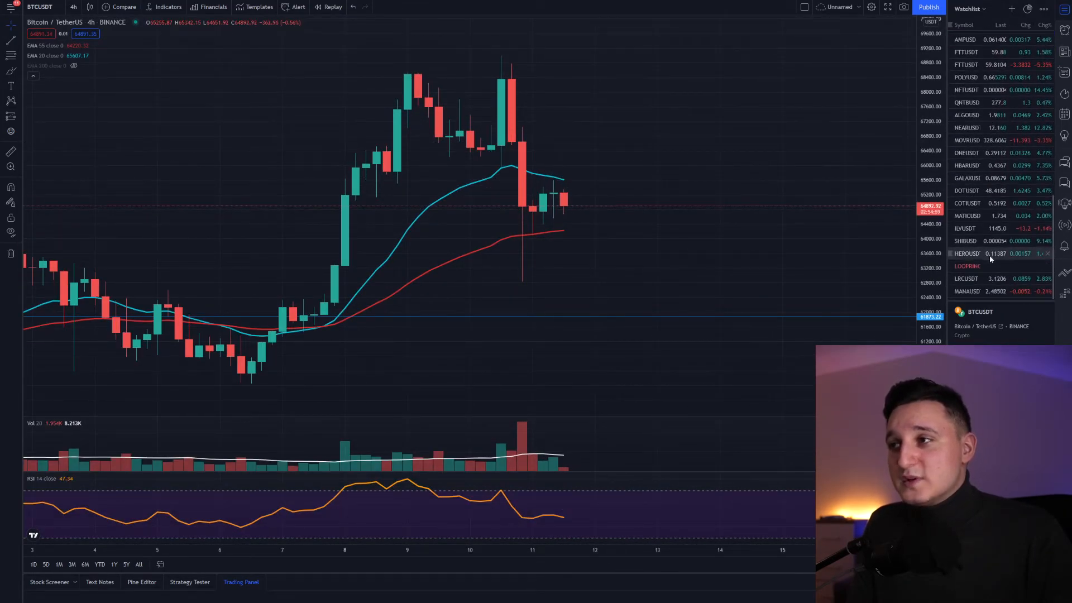
click(966, 278)
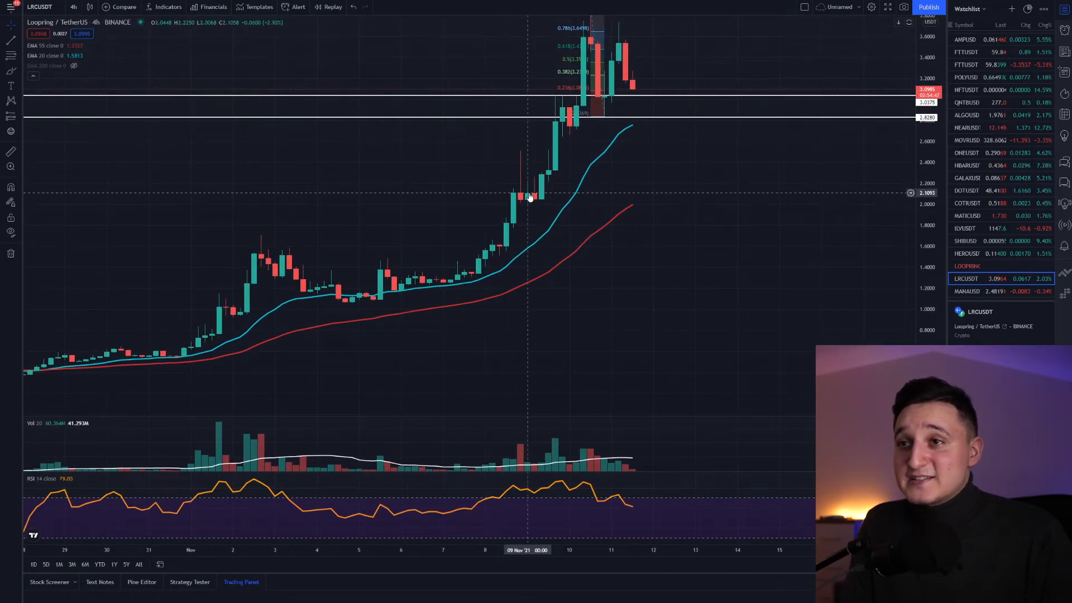
Draw a rising trendline beneath the recent LRC/USDT candles from the Nov 9 breakout.
drag(527, 198, 516, 177)
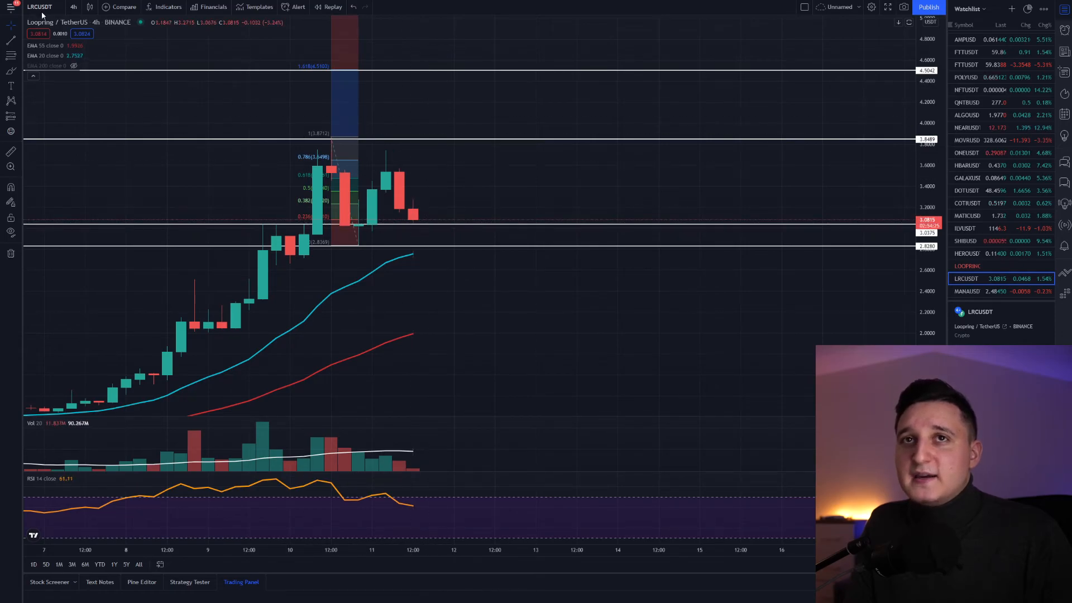
drag(277, 273, 466, 204)
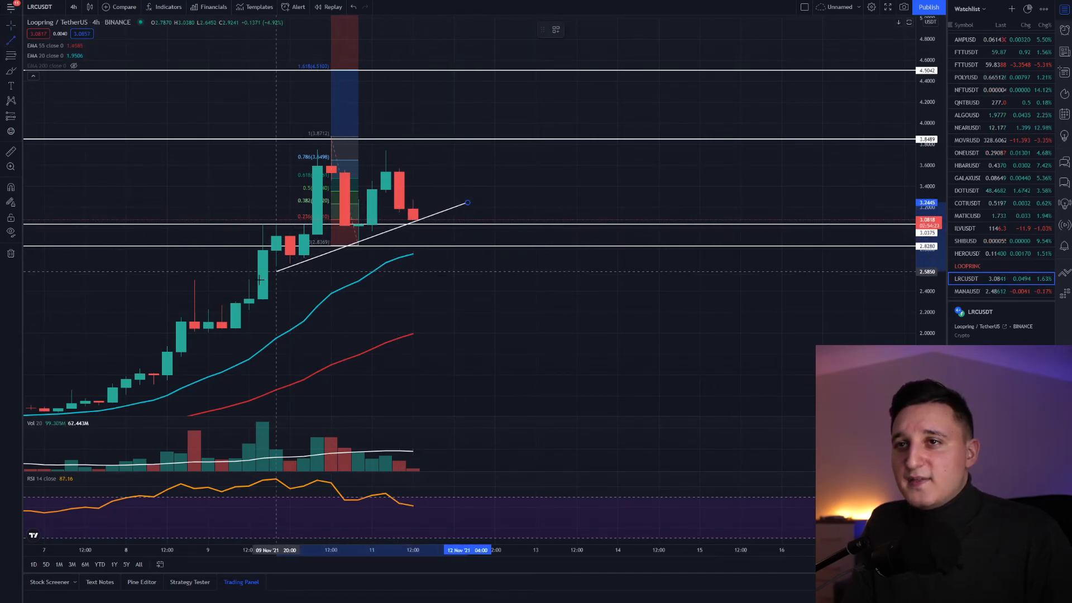